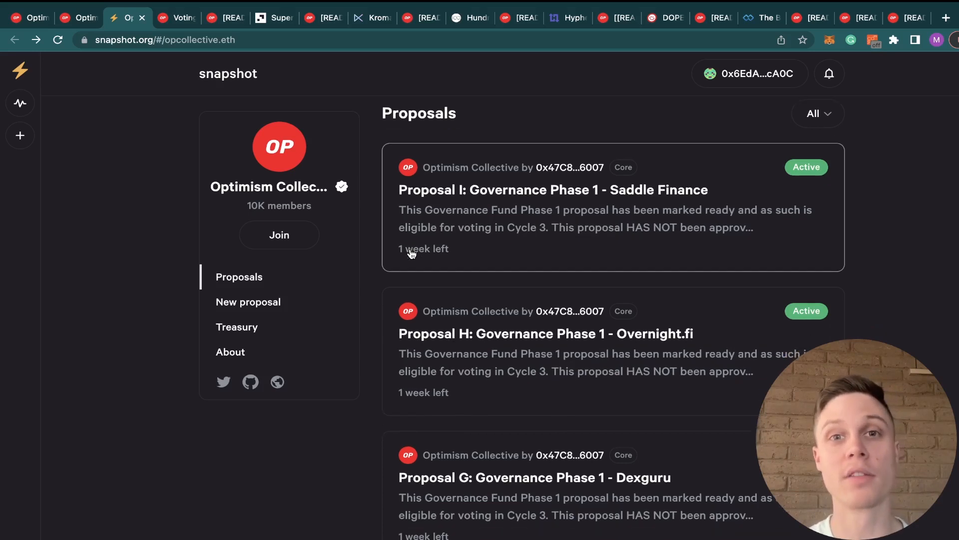
mouse_move(410, 254)
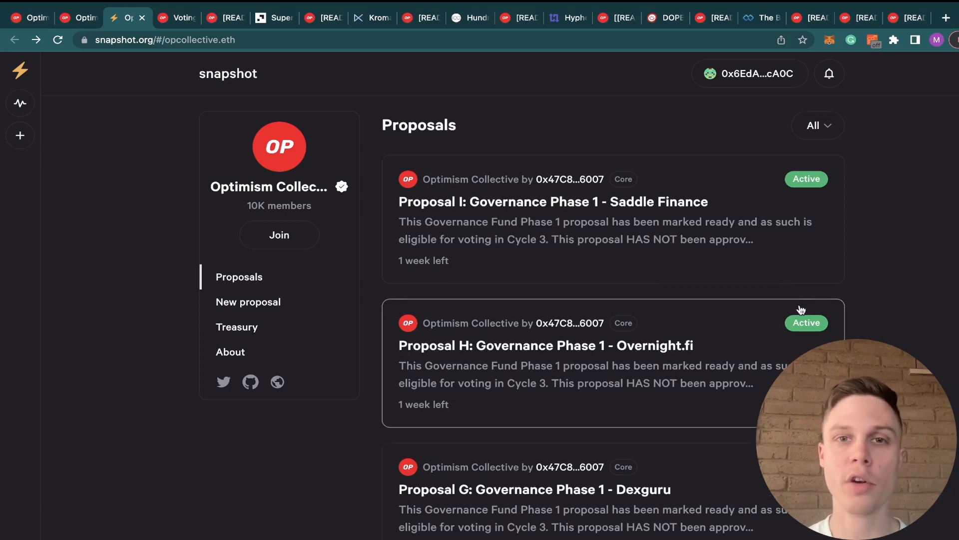
mouse_move(774, 274)
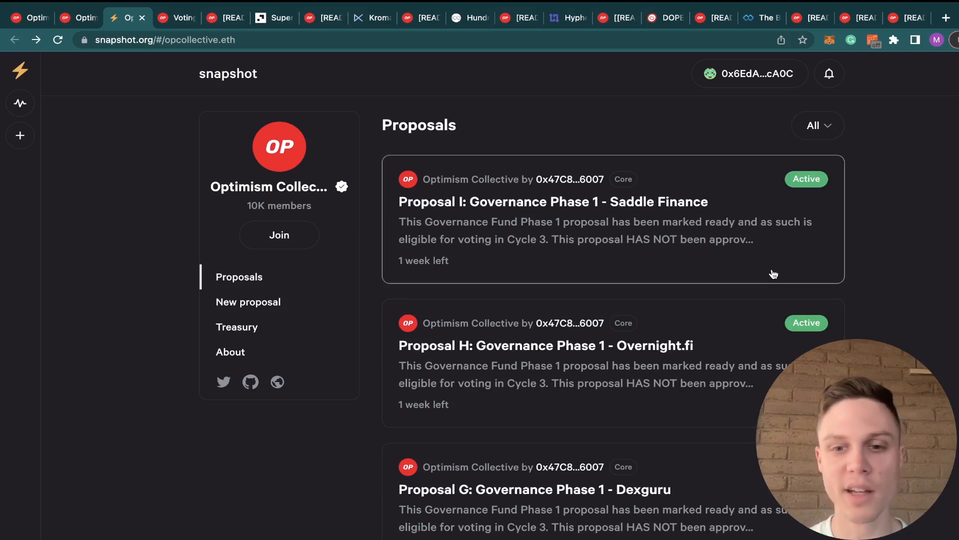
Read through the Superfluid Phase 1 proposal's token distribution plan on the forum
scroll(down, 3)
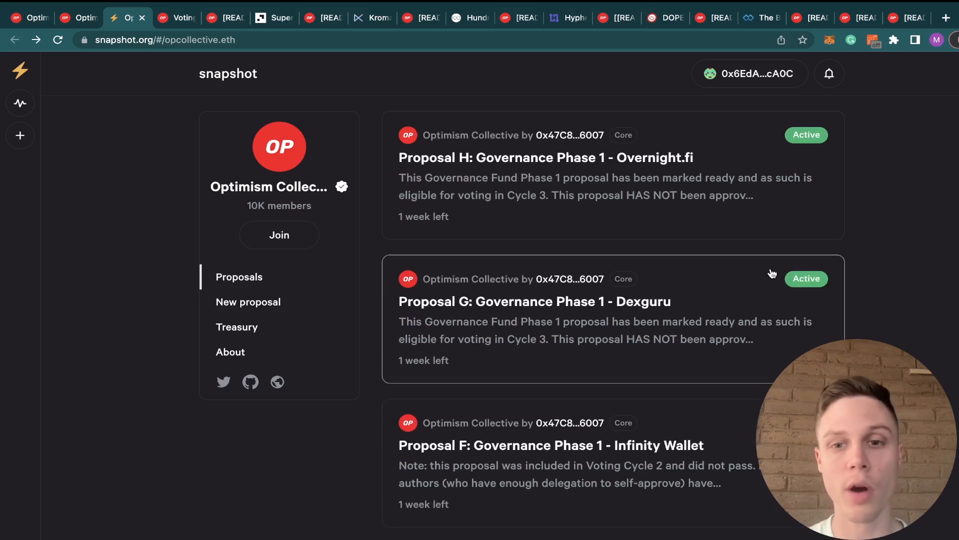
scroll(down, 3)
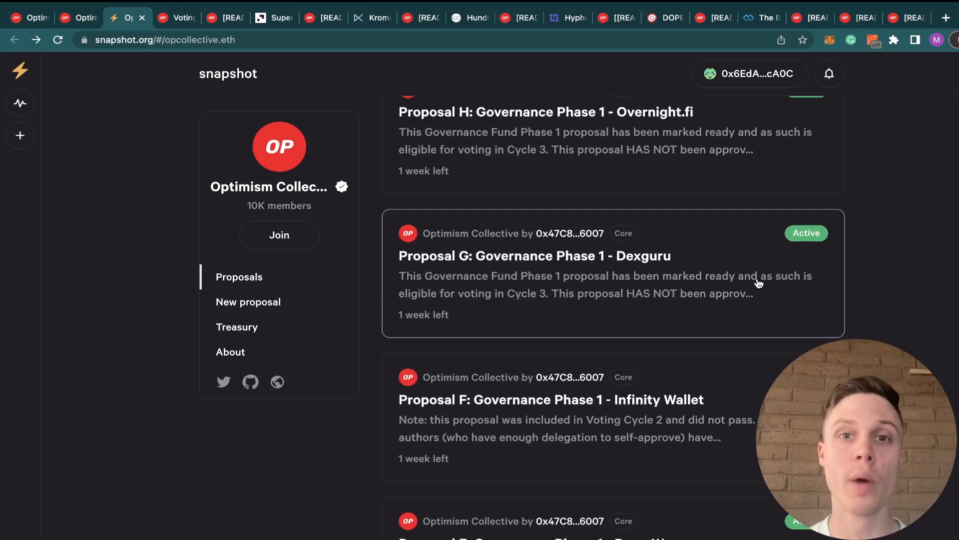
scroll(down, 3)
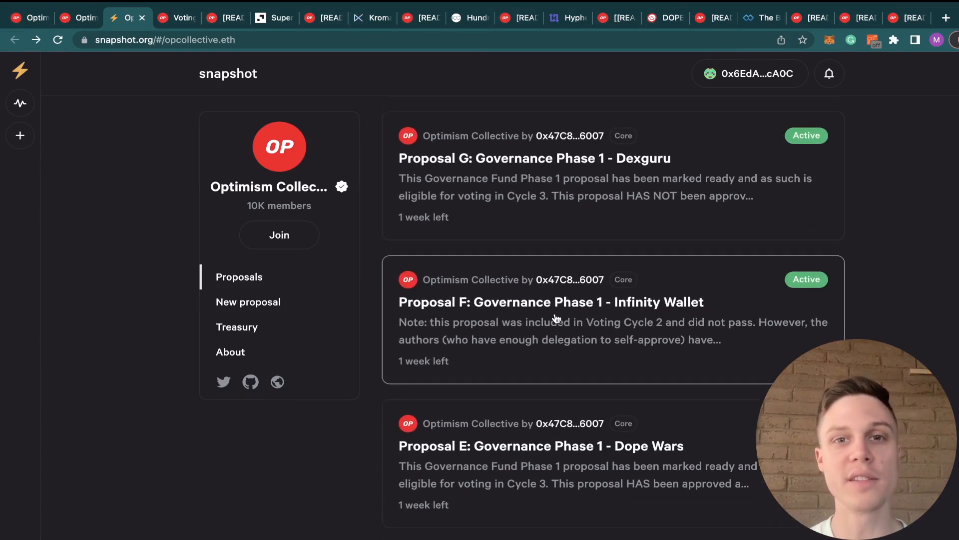
scroll(down, 3)
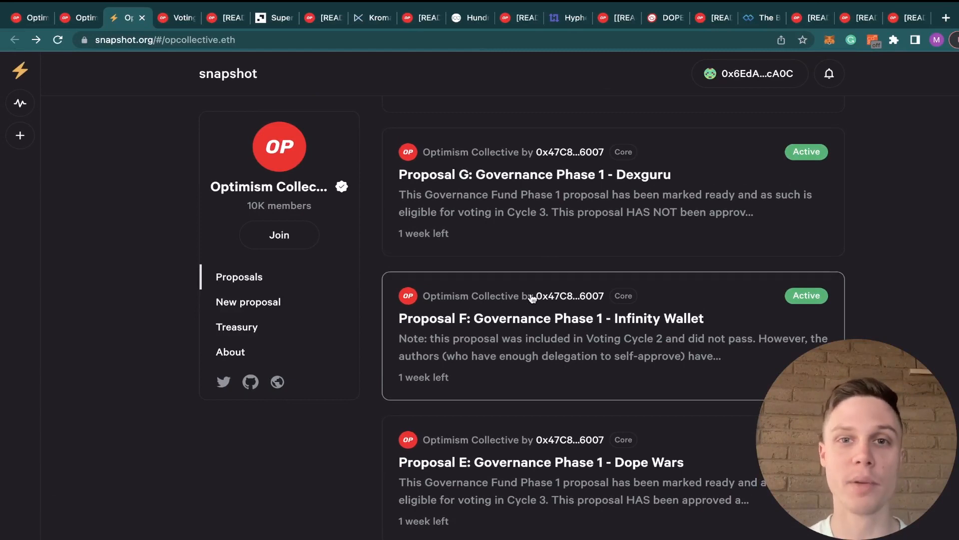
click(28, 17)
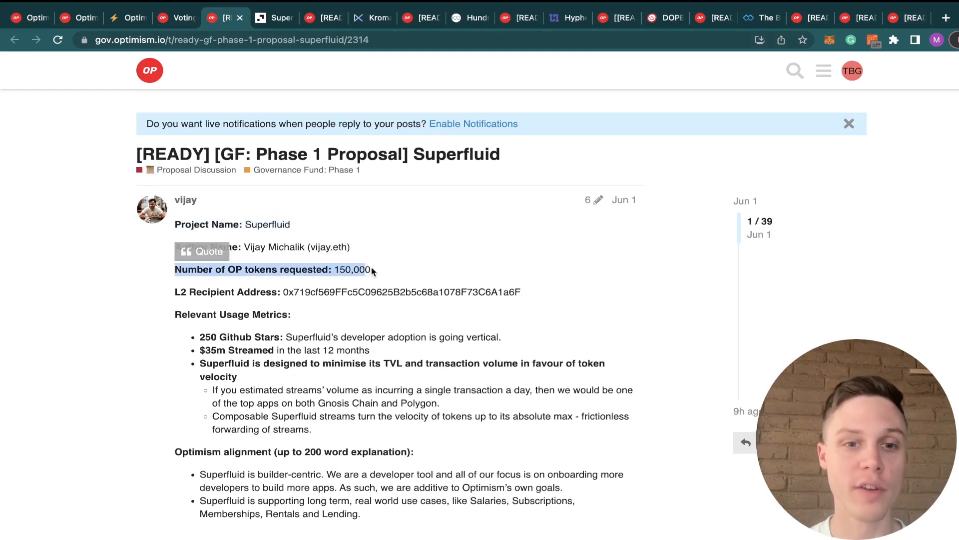
Check OP's roughly $0.53 price on CoinMarketCap, revisit the proposal, then bring up the Superfluid homepage
click(899, 17)
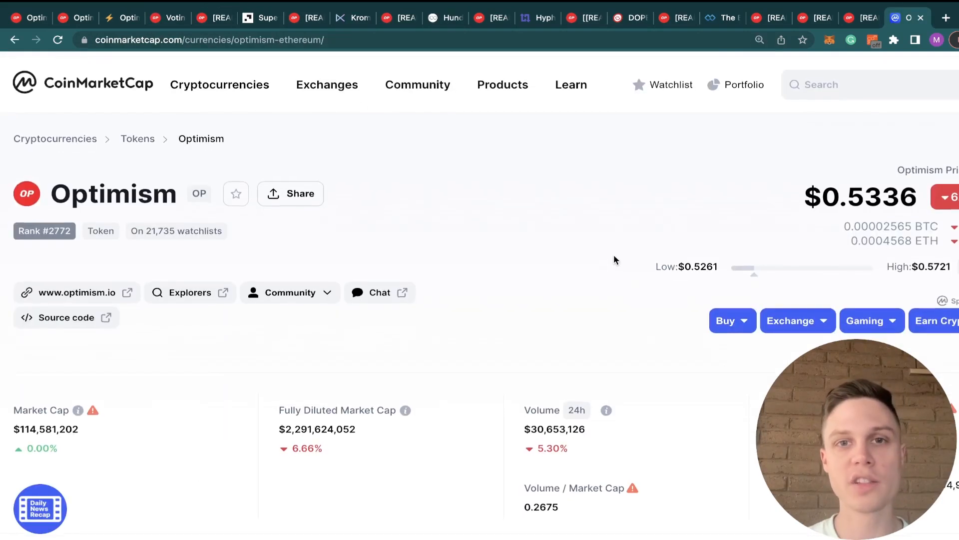
scroll(down, 3)
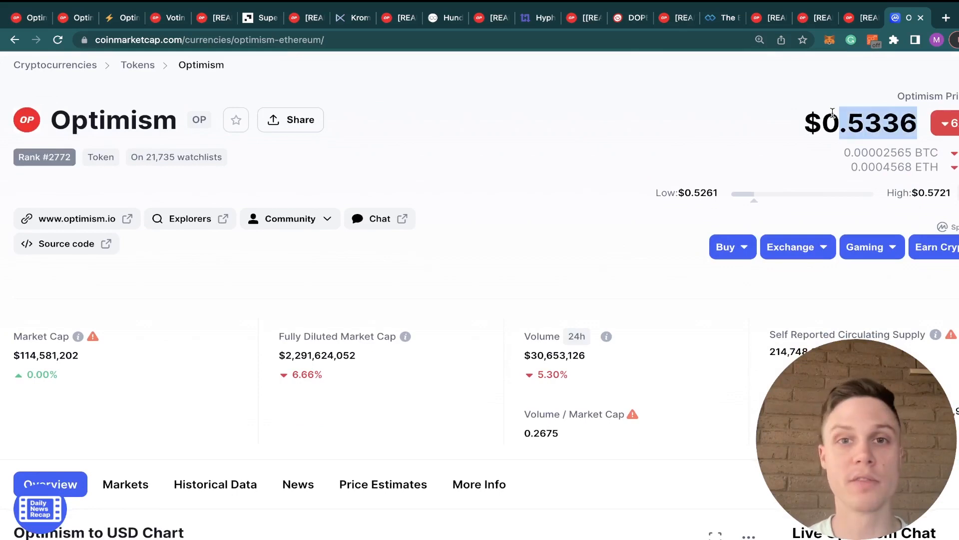
click(223, 17)
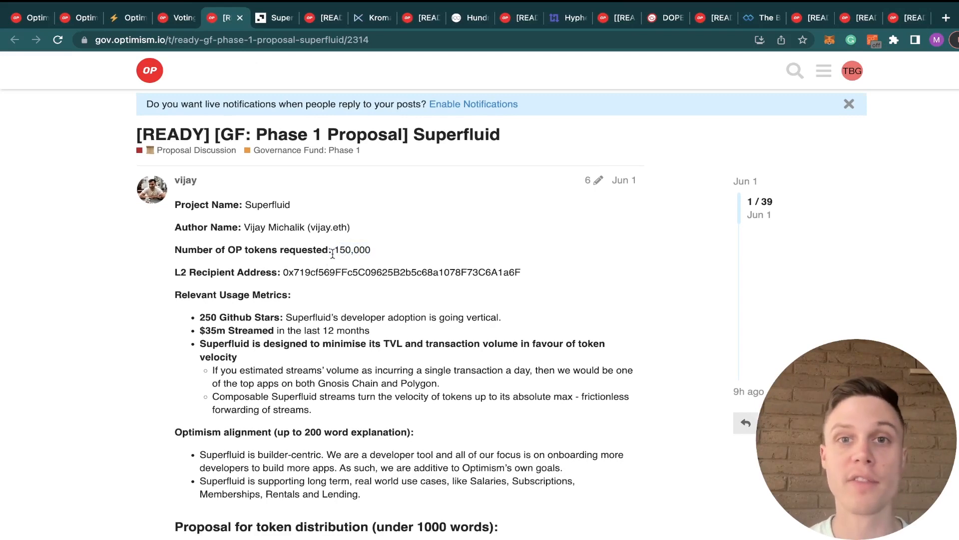
scroll(down, 3)
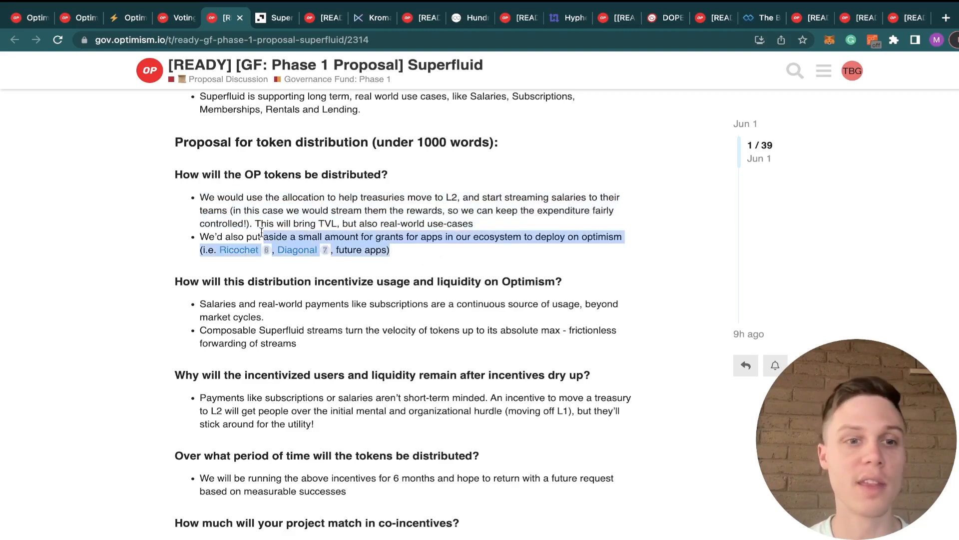
click(274, 17)
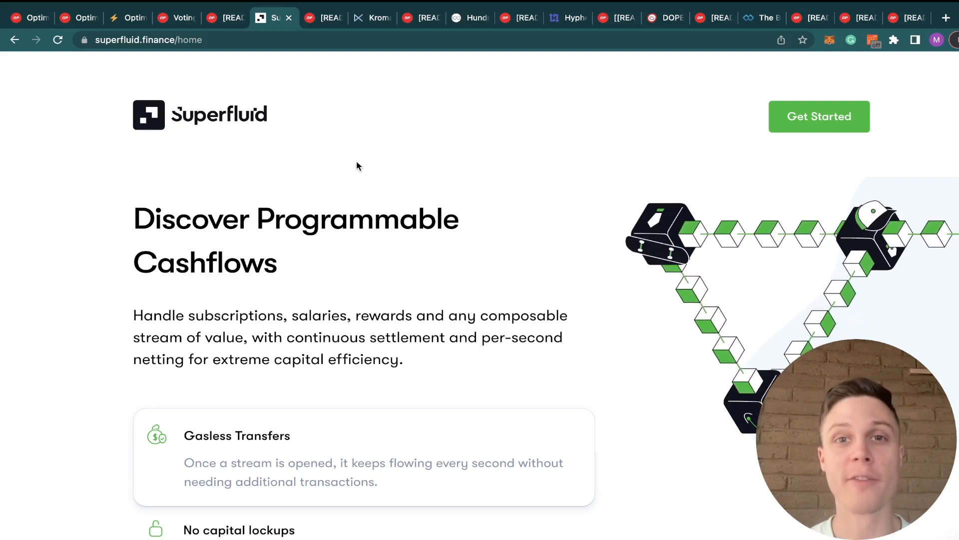
mouse_move(360, 177)
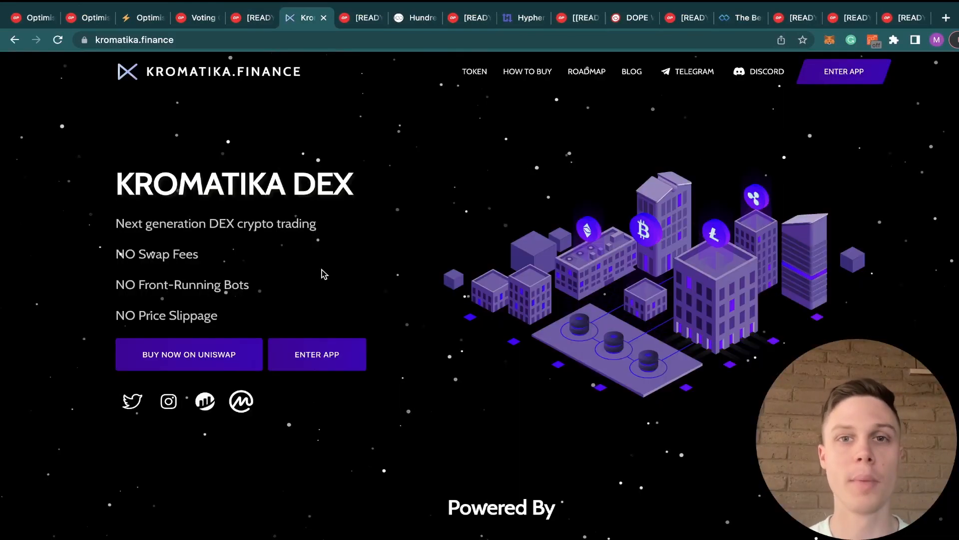
mouse_move(307, 276)
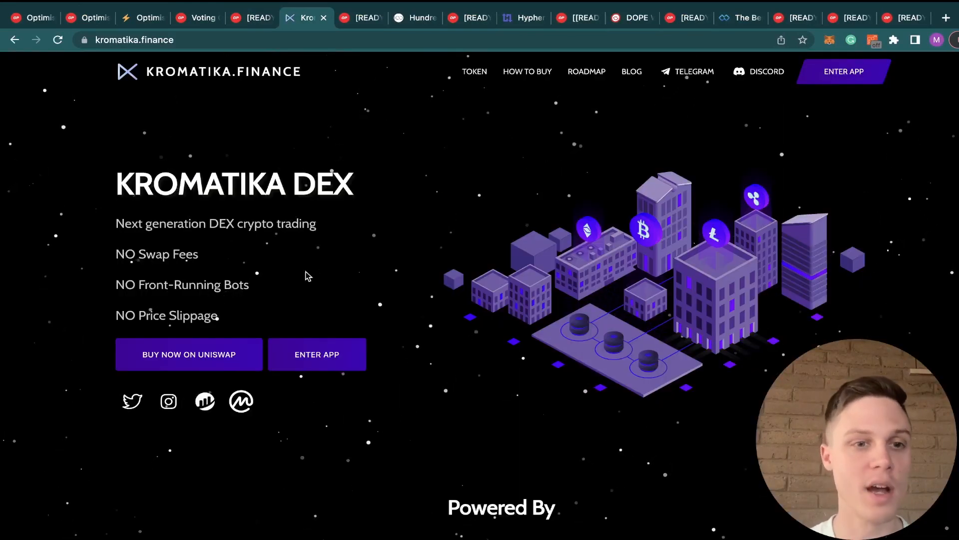
mouse_move(203, 301)
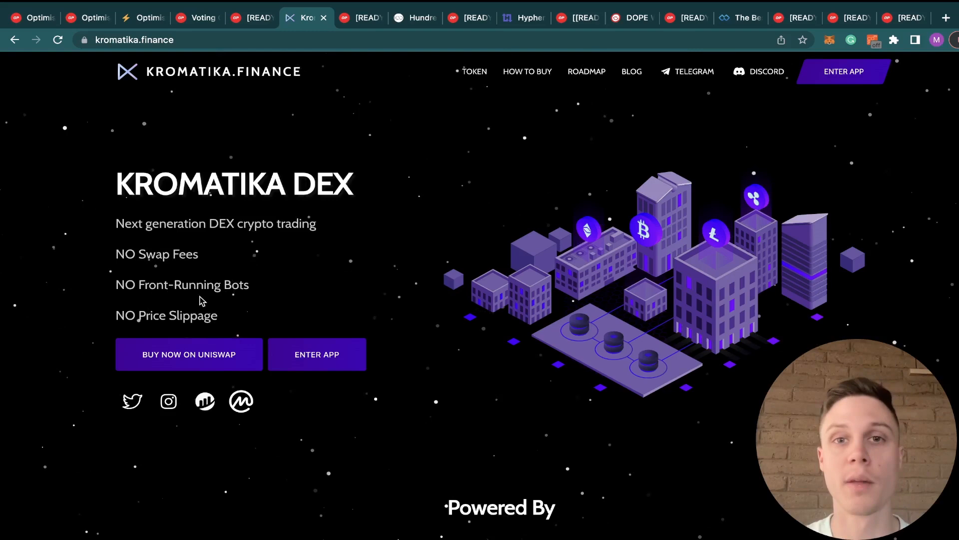
Move from the Kromatika DEX homepage to its forum proposal requesting 300,000 OP
click(251, 17)
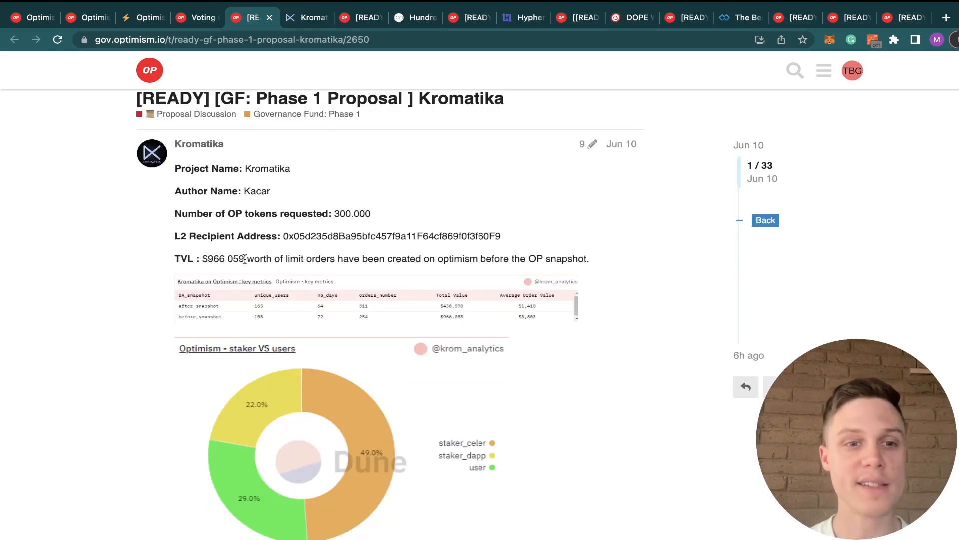
mouse_move(380, 217)
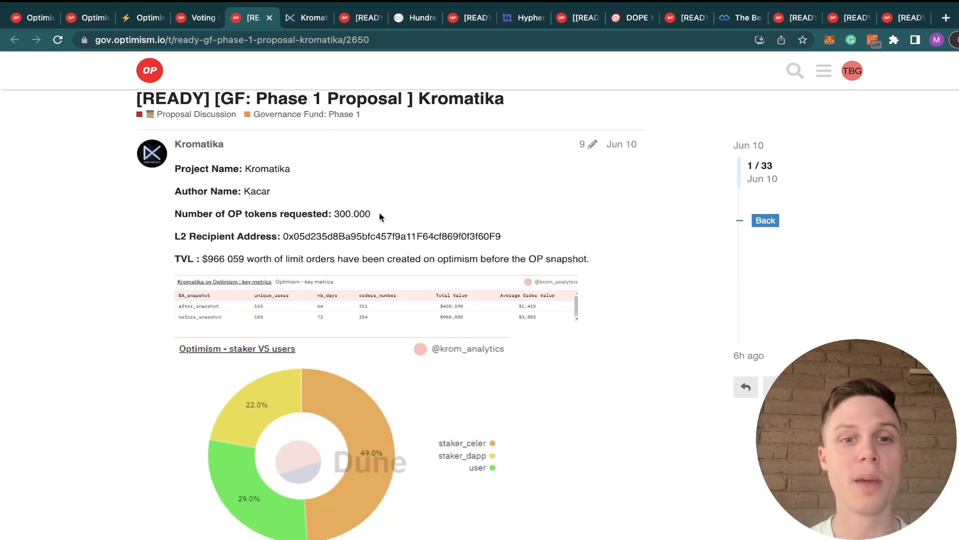
Review Kromatika's token allocation plan with 50% for influencer marketing, then return to the proposal's opening
scroll(down, 3)
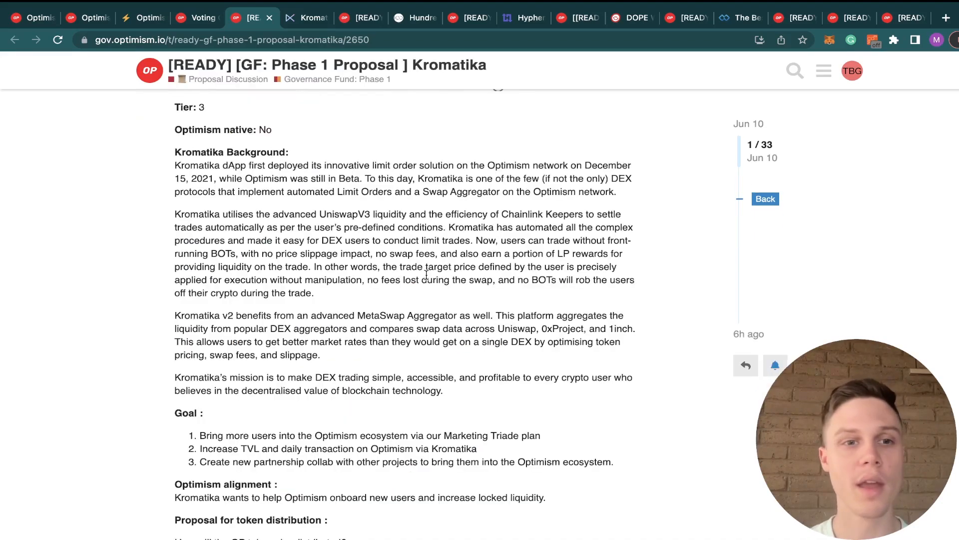
scroll(down, 3)
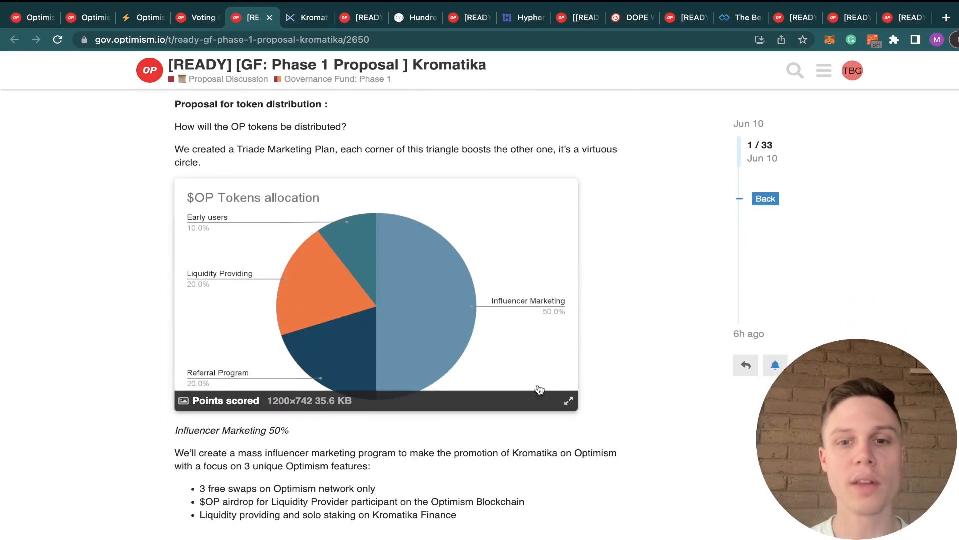
mouse_move(545, 336)
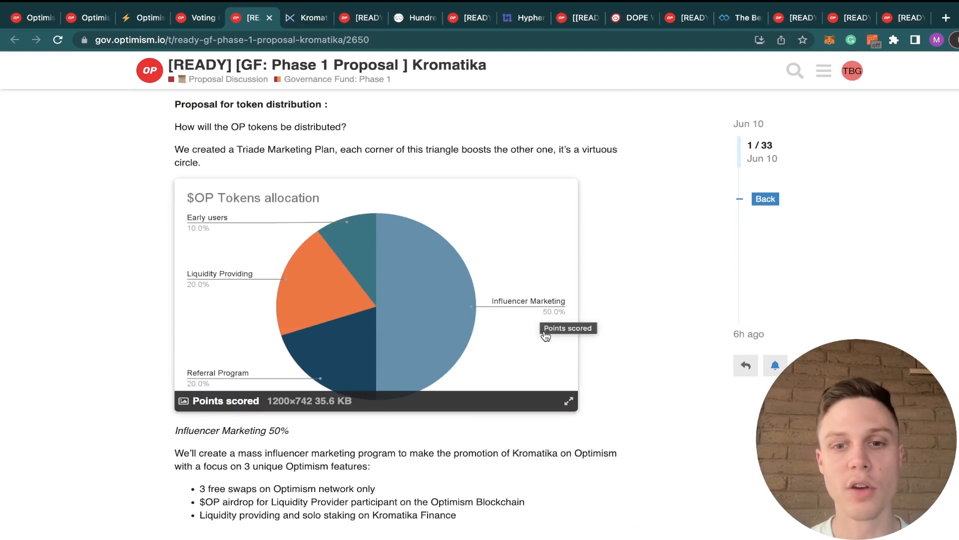
scroll(down, 3)
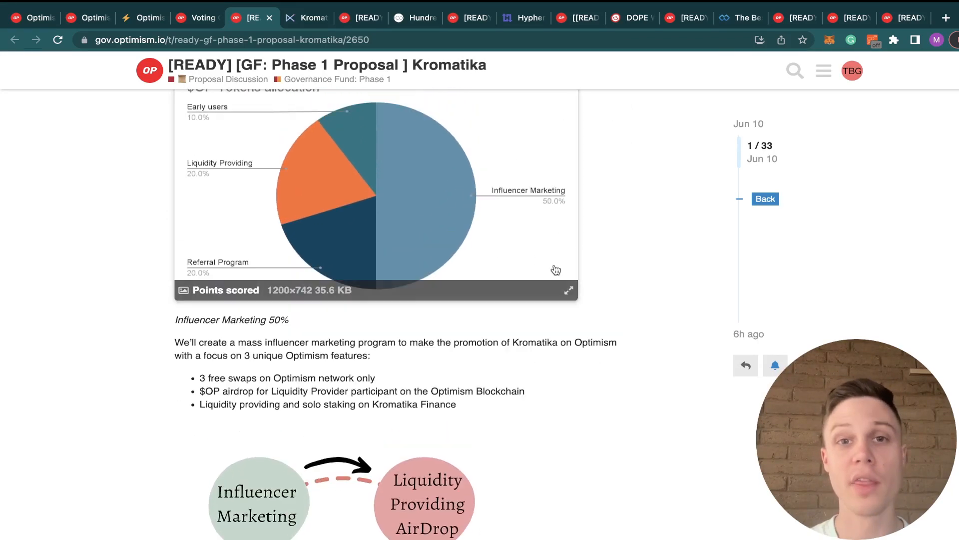
mouse_move(588, 242)
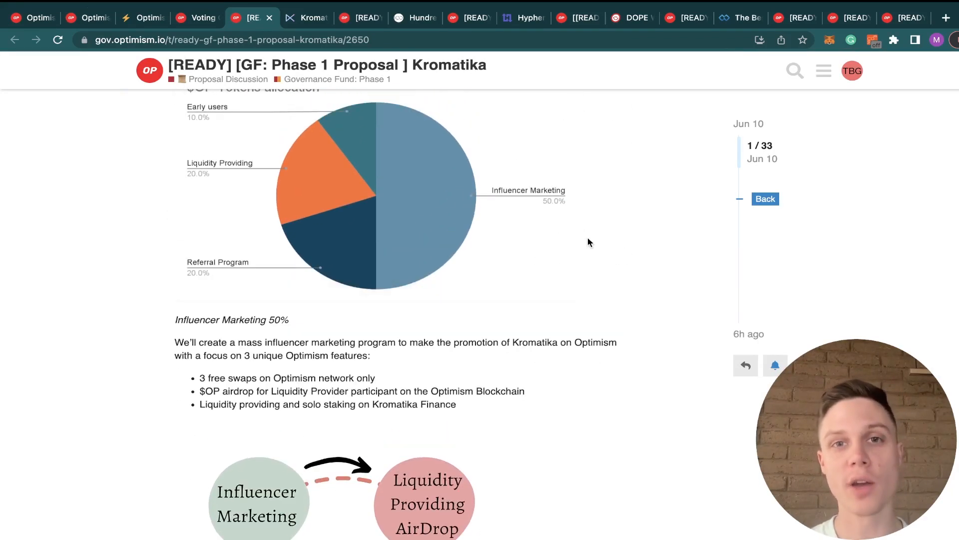
mouse_move(600, 222)
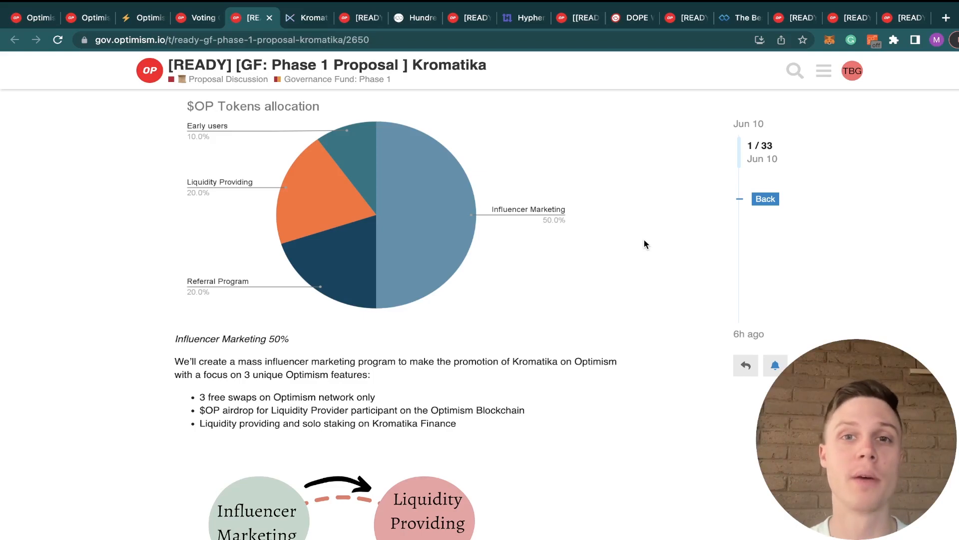
scroll(up, 3)
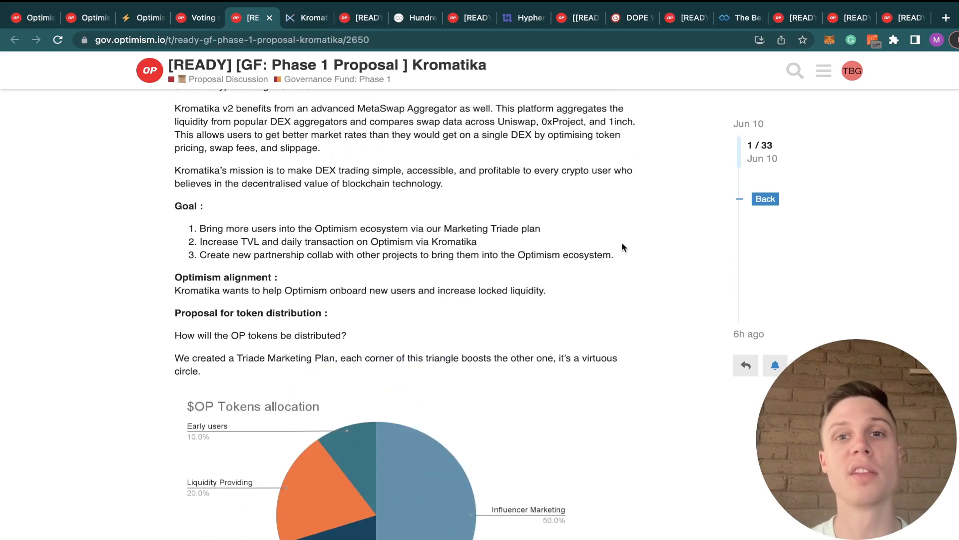
scroll(up, 3)
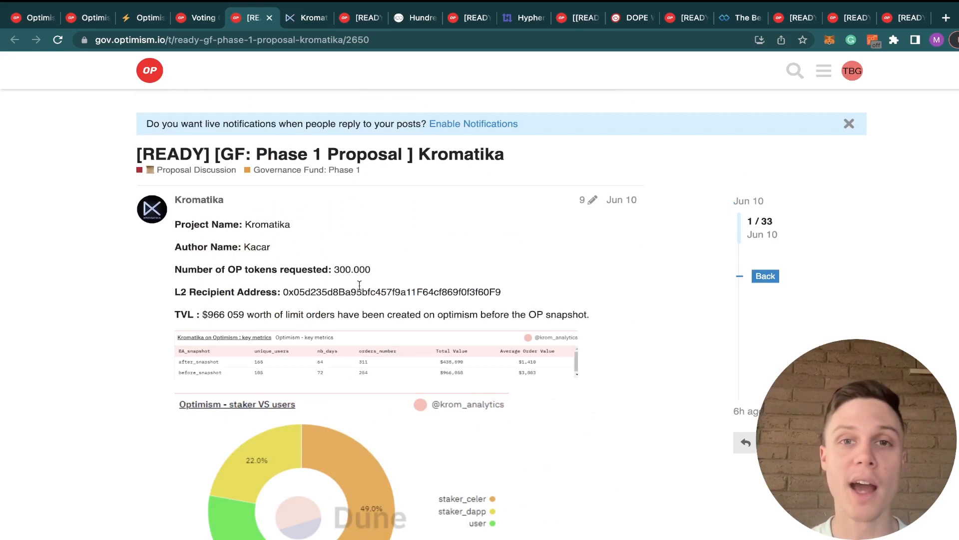
mouse_move(370, 272)
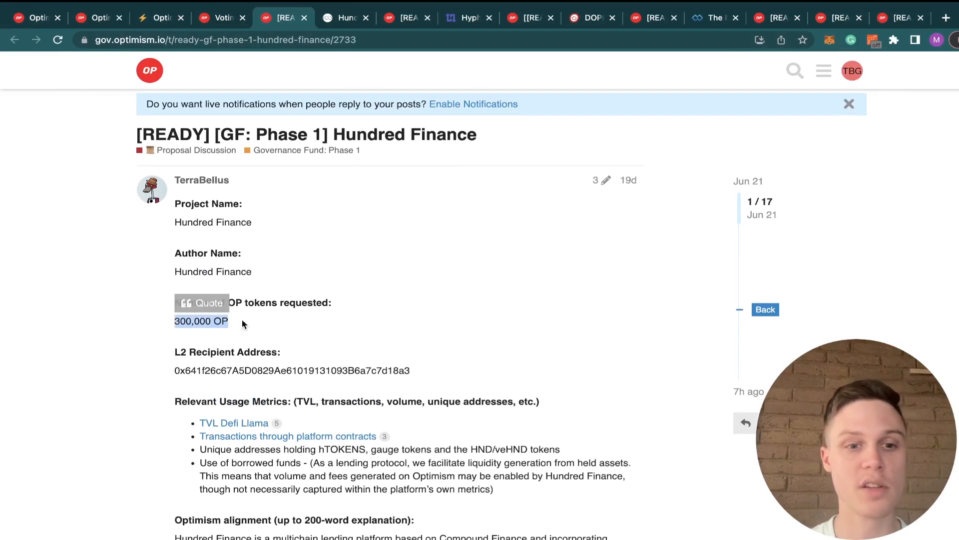
Visit the hundred.finance site, then review Hundred Finance's 300,000 OP milestone-based distribution plan
click(324, 17)
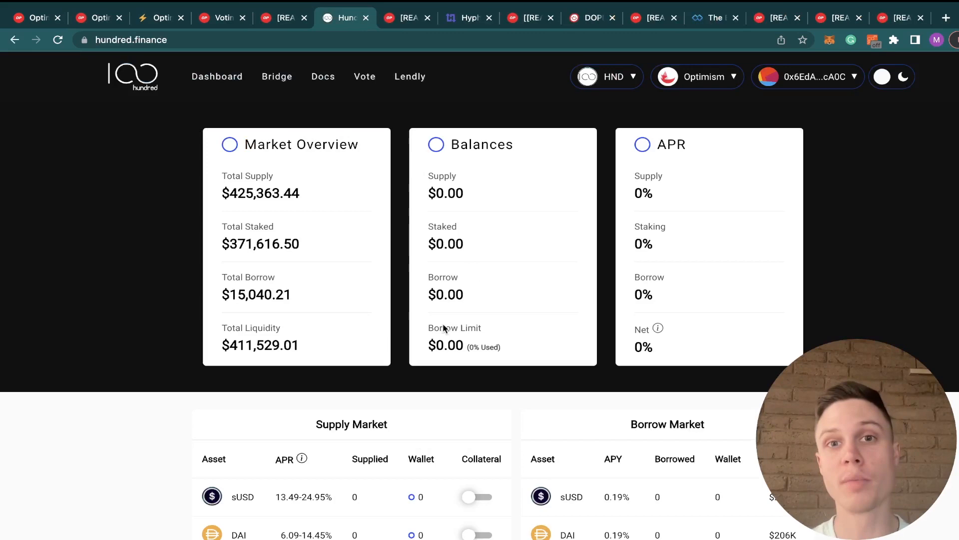
click(281, 17)
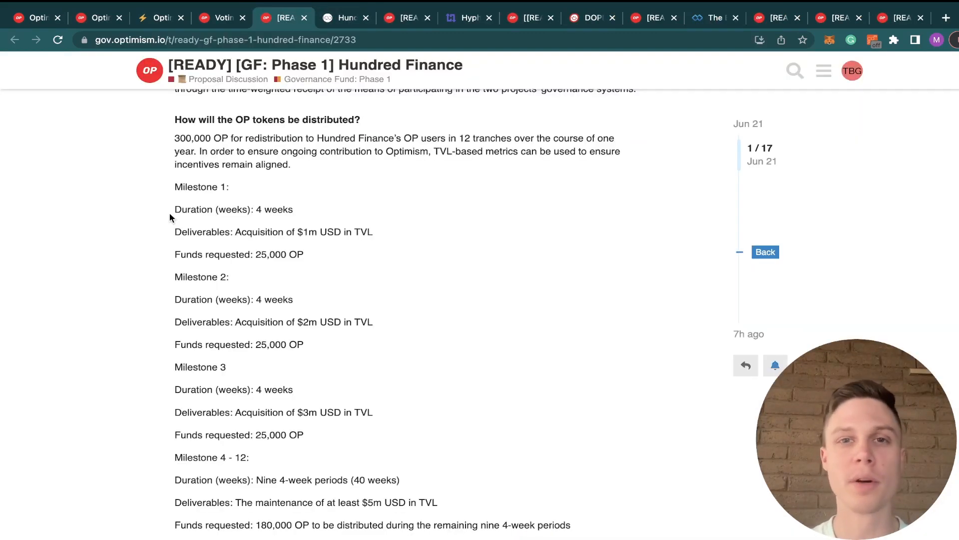
scroll(down, 3)
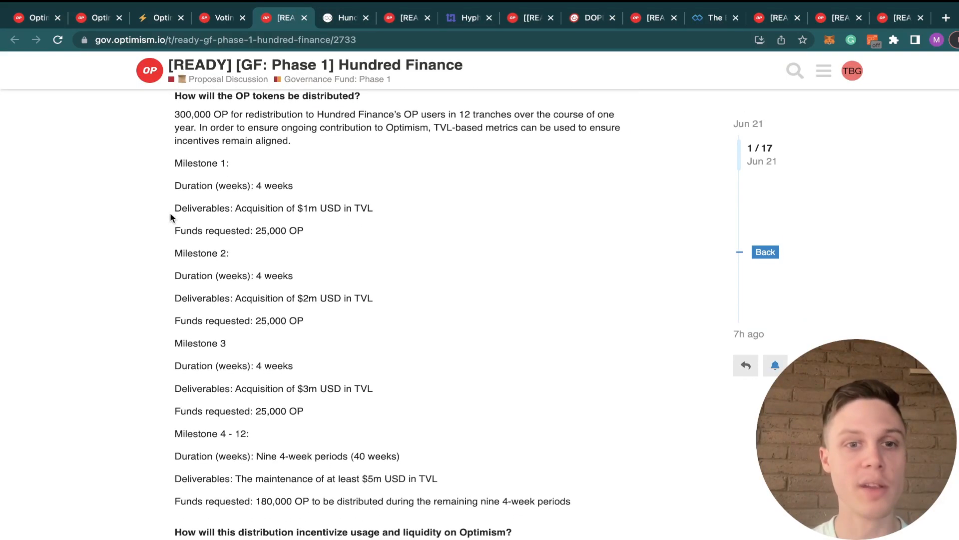
scroll(down, 3)
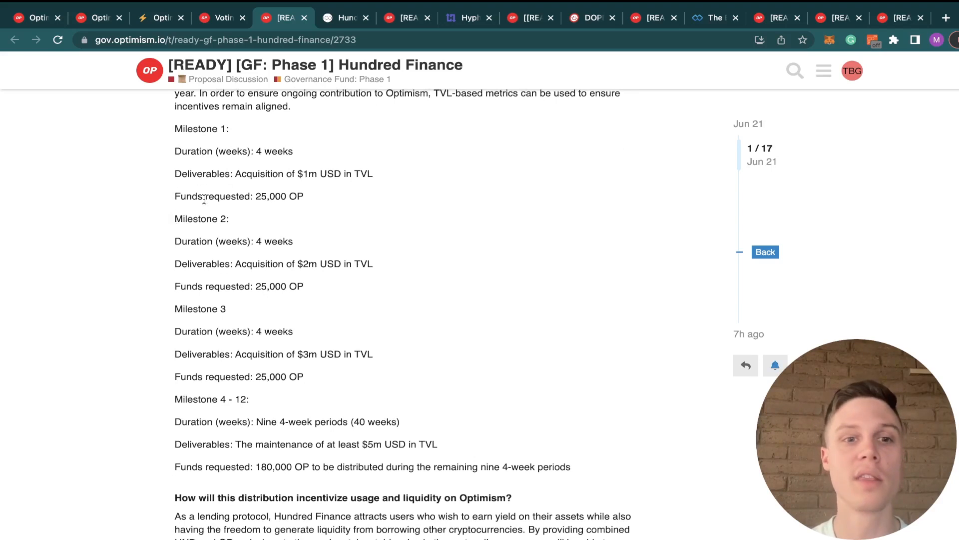
scroll(down, 3)
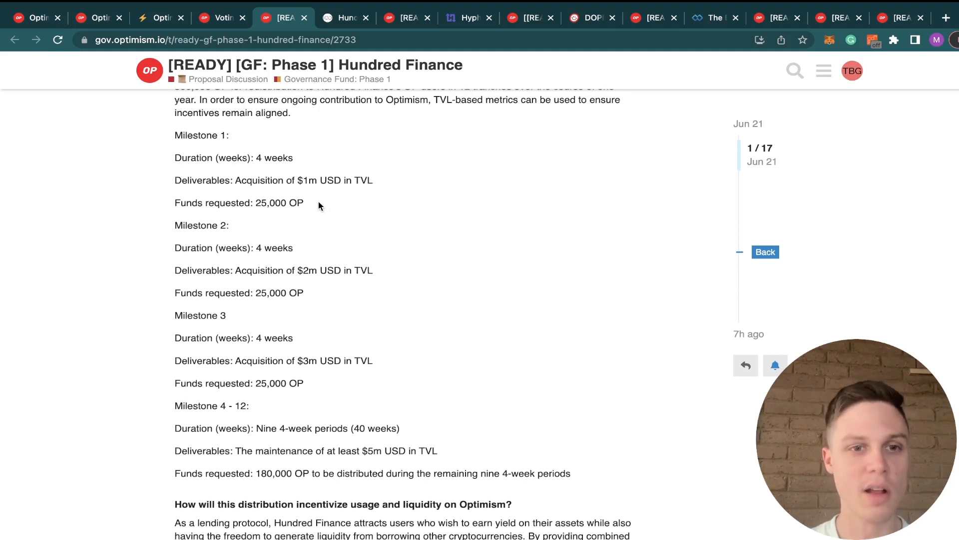
mouse_move(400, 301)
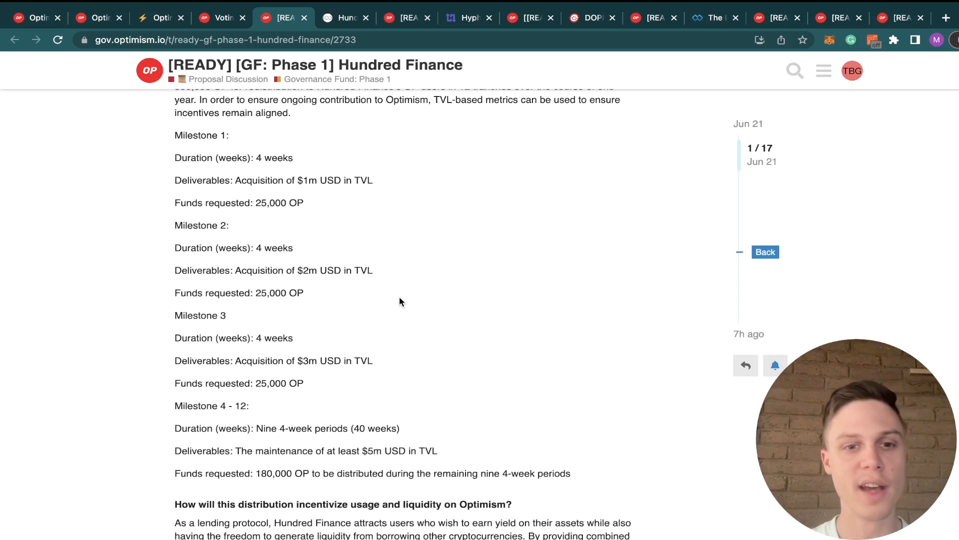
scroll(up, 3)
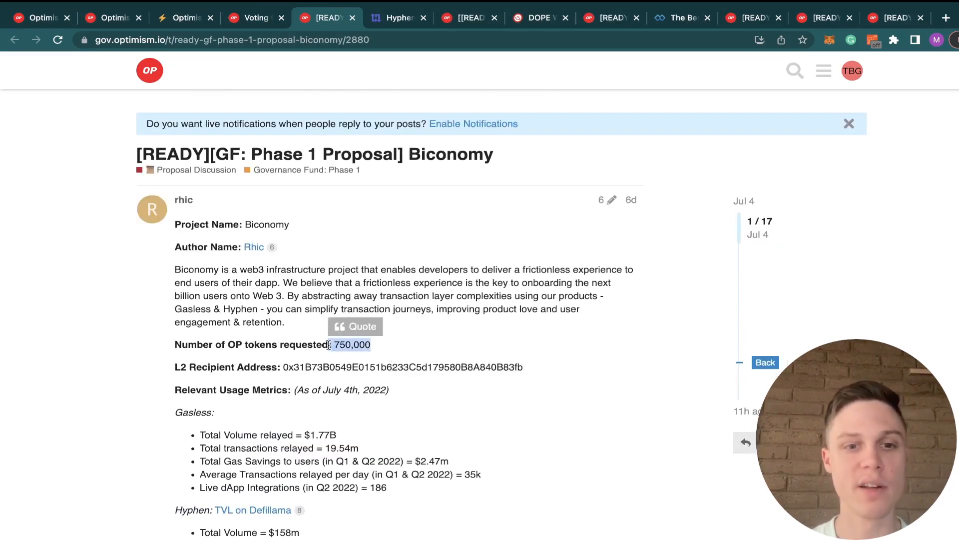
Review Biconomy's 250k/500k OP split and 150k BICO co-incentive match, then return to the opening details
scroll(down, 3)
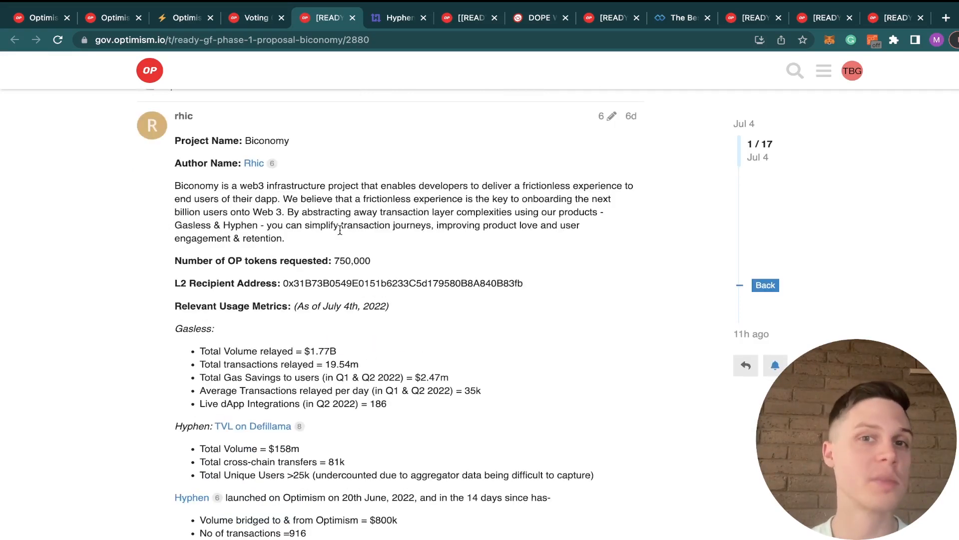
mouse_move(337, 236)
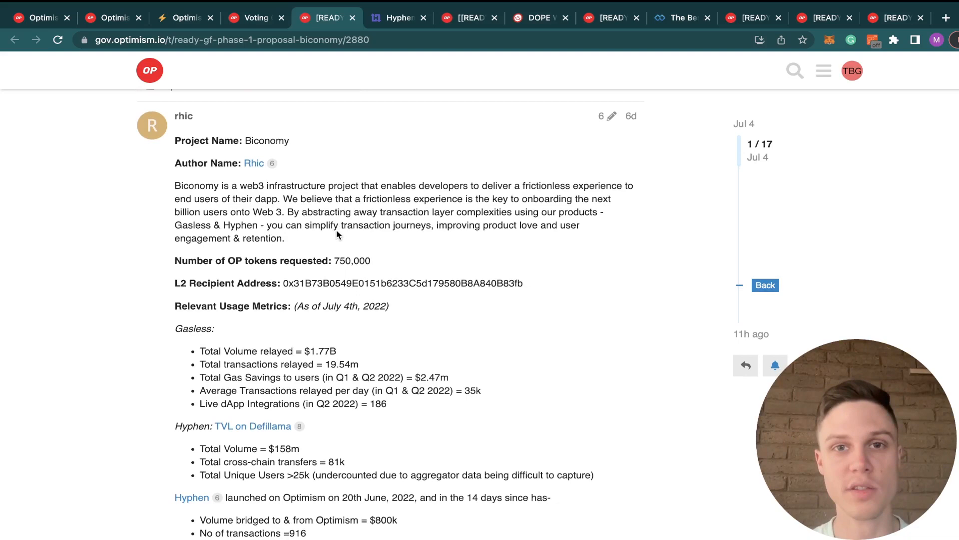
scroll(down, 3)
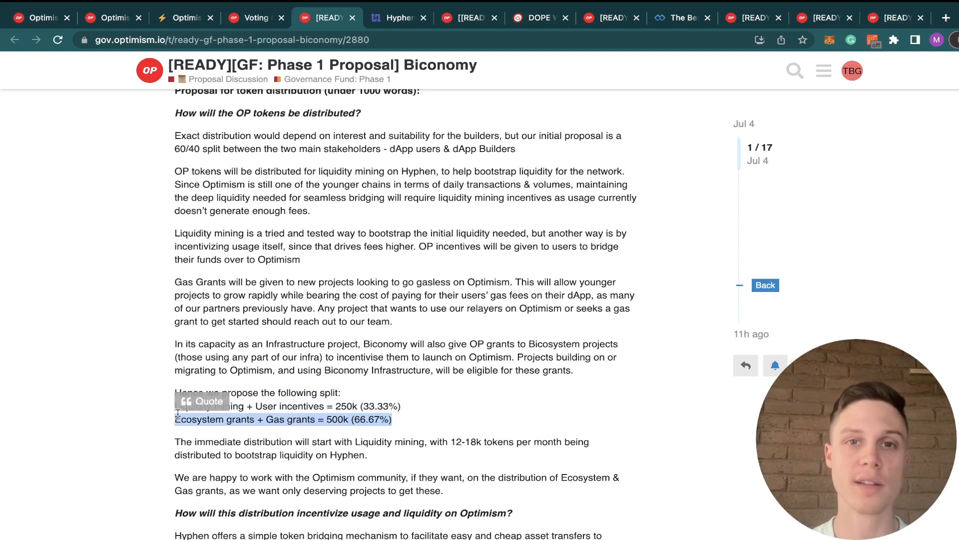
scroll(down, 3)
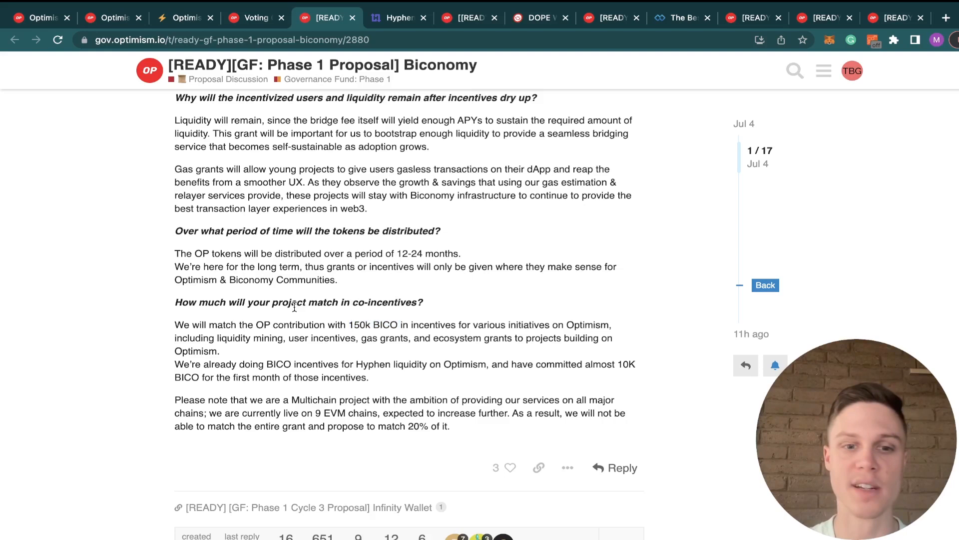
scroll(up, 3)
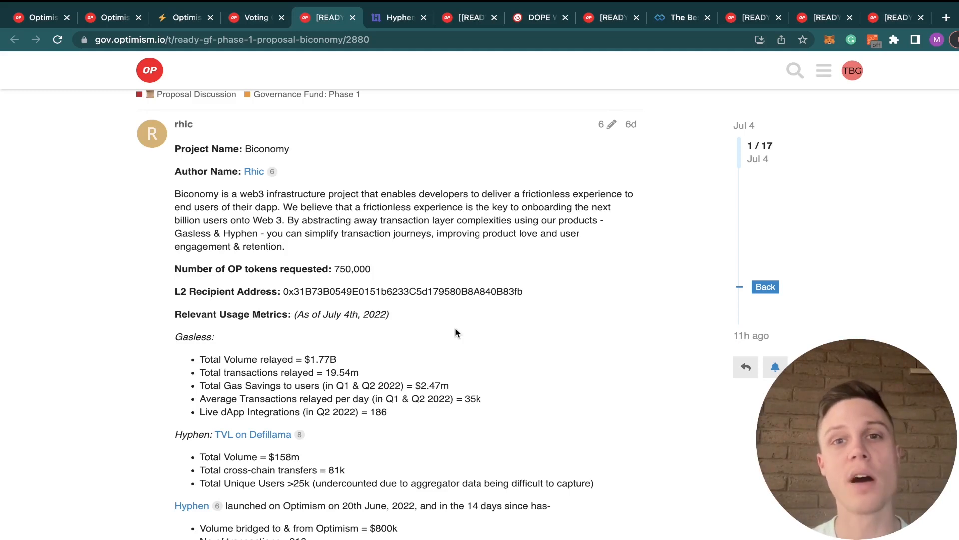
mouse_move(447, 357)
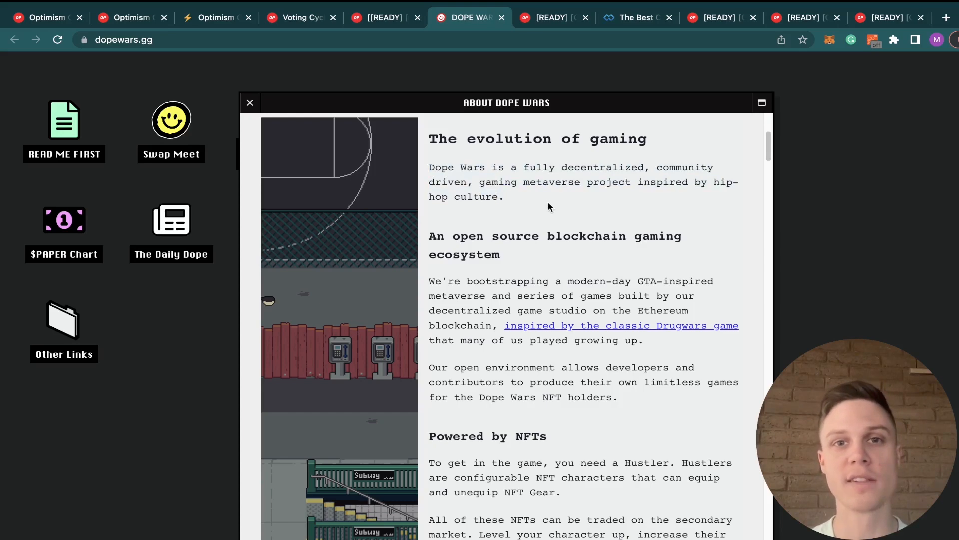
Review Dope Wars' 1,000,000 OP proposal and treasury allocation, then move on to the Infinity Wallet proposal
click(384, 17)
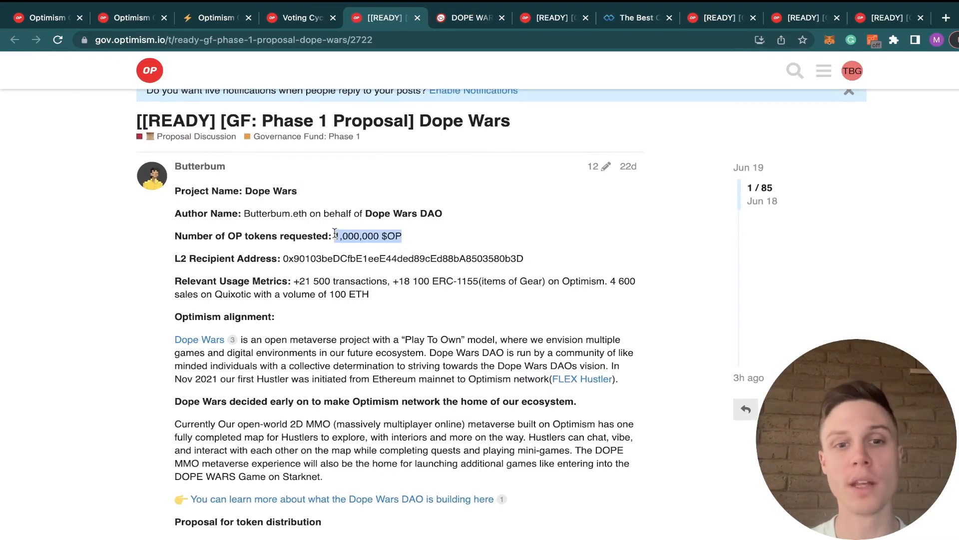
scroll(down, 3)
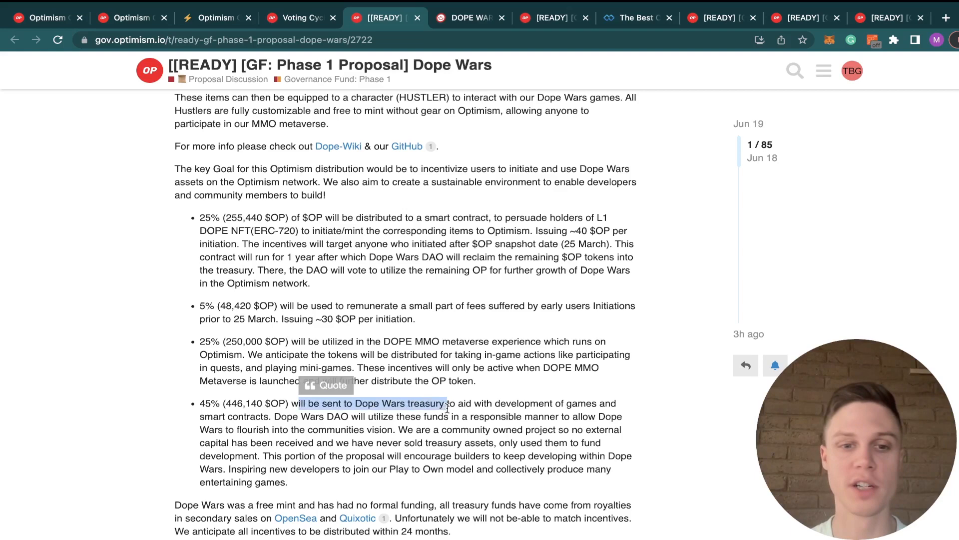
click(376, 402)
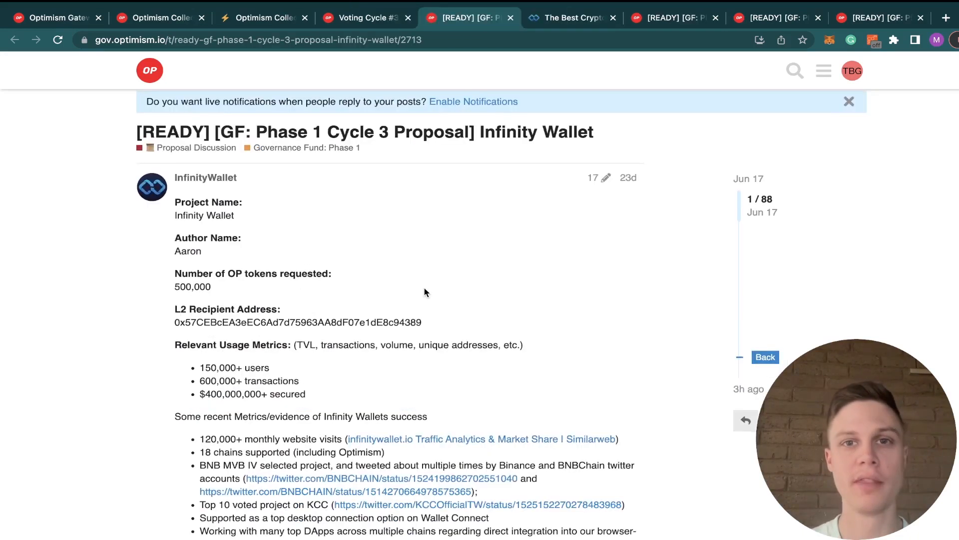
mouse_move(462, 170)
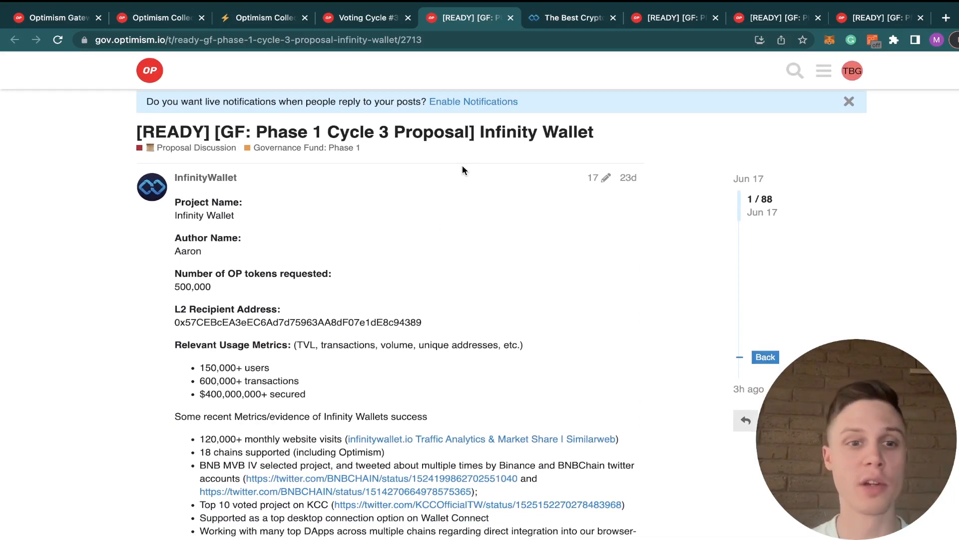
Visit the Infinity Wallet site, then review its 15/45/40% OP distribution plan on the proposal page
double_click(192, 287)
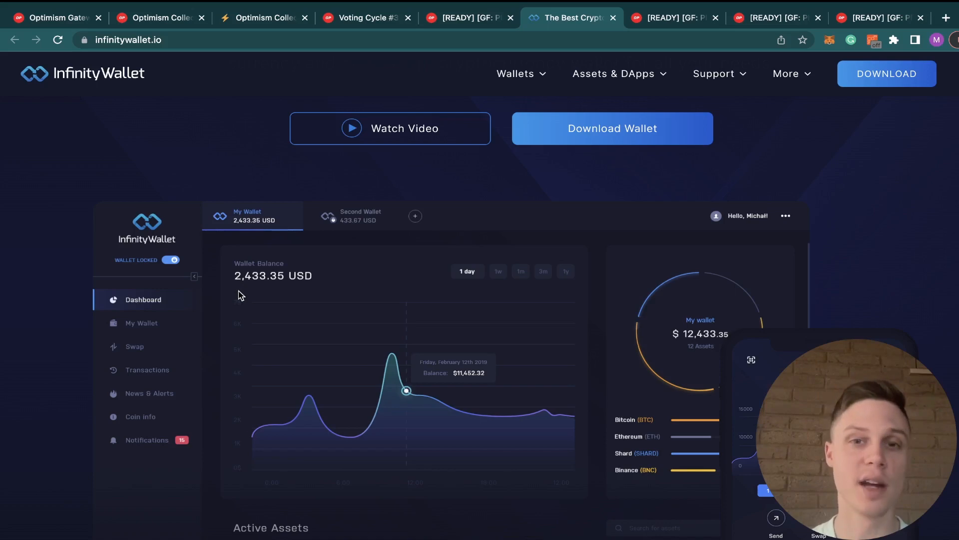
click(468, 17)
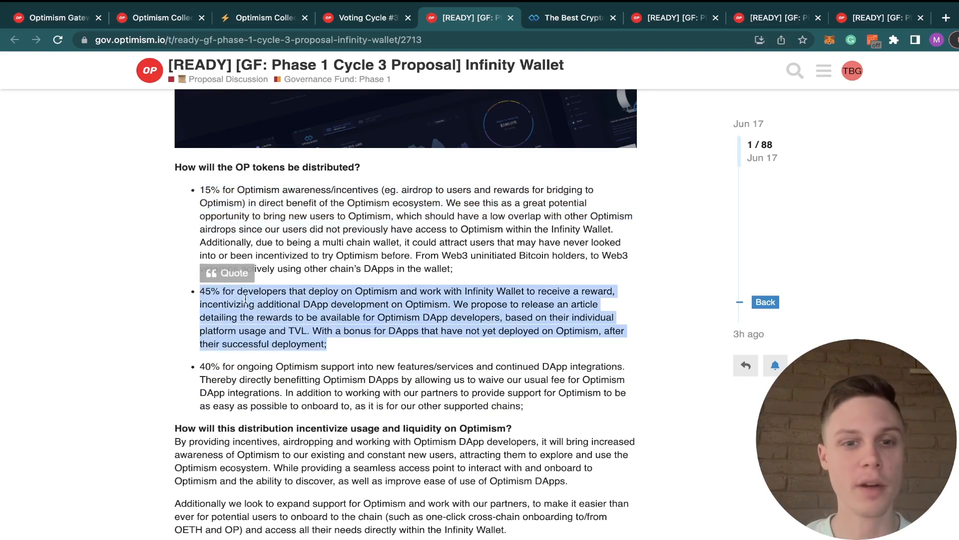
mouse_move(339, 312)
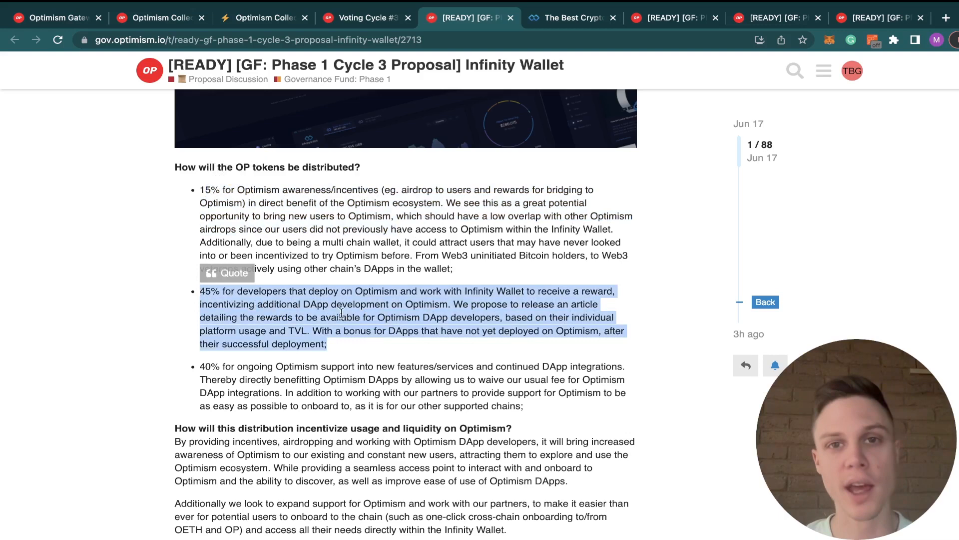
scroll(down, 3)
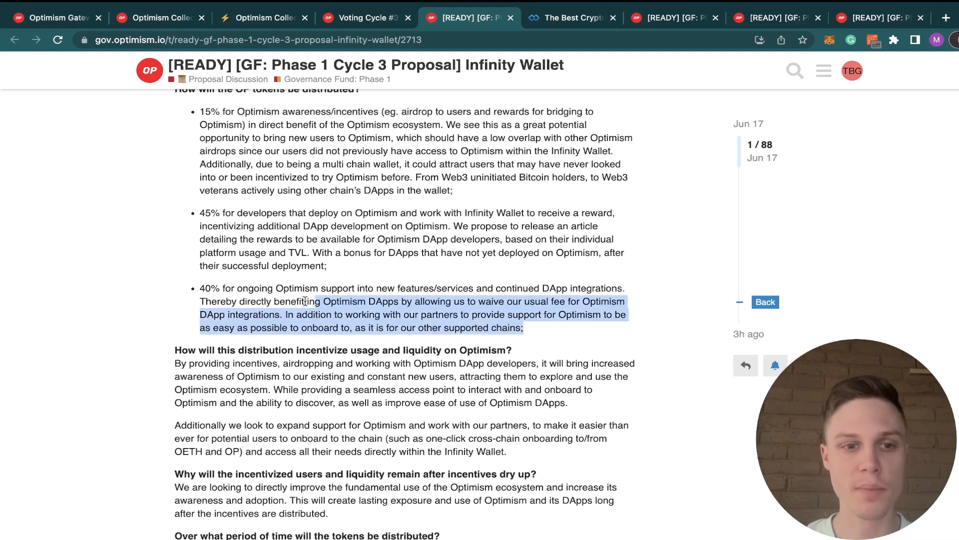
click(263, 309)
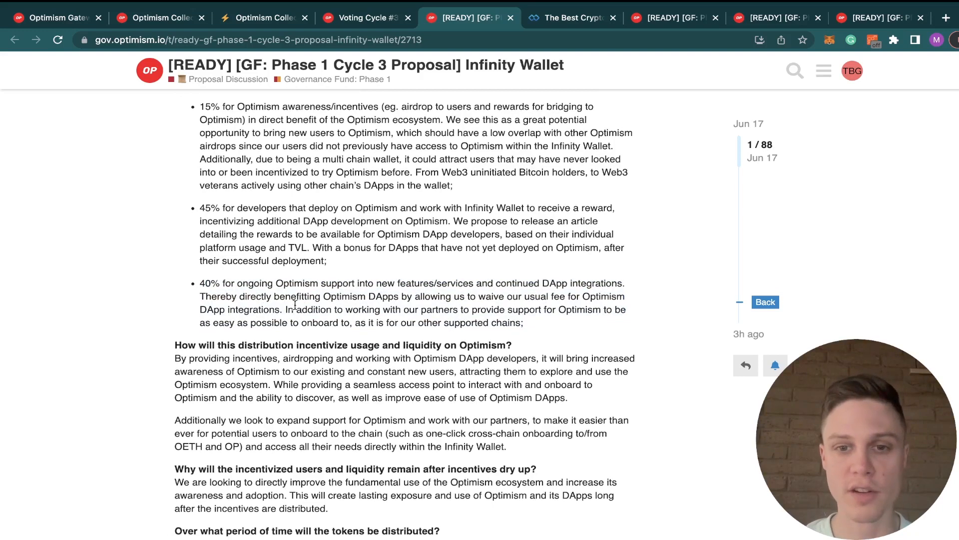
scroll(up, 3)
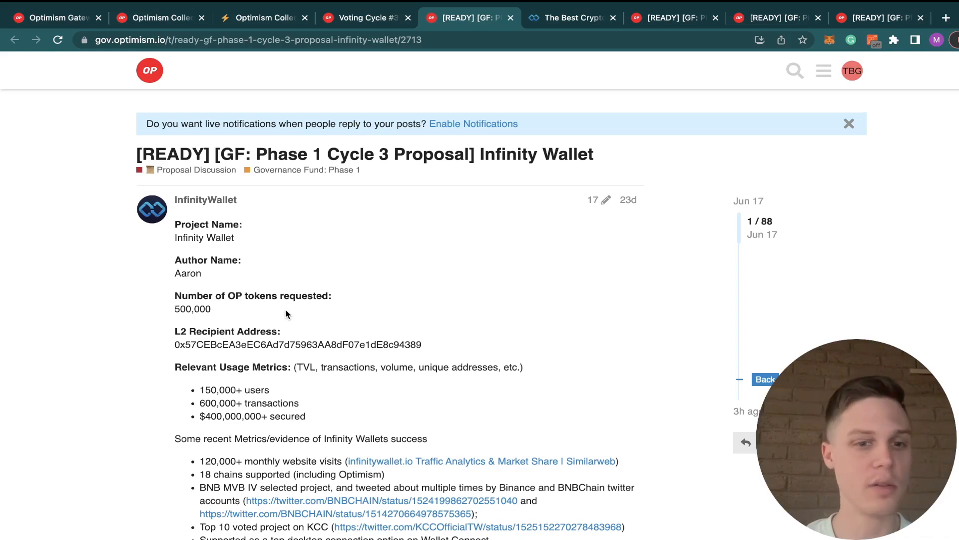
scroll(down, 3)
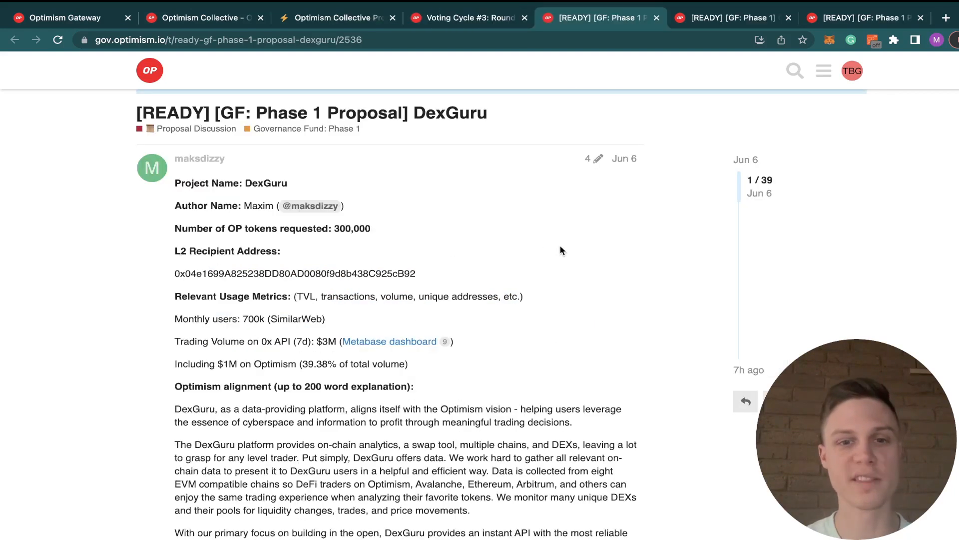
mouse_move(381, 233)
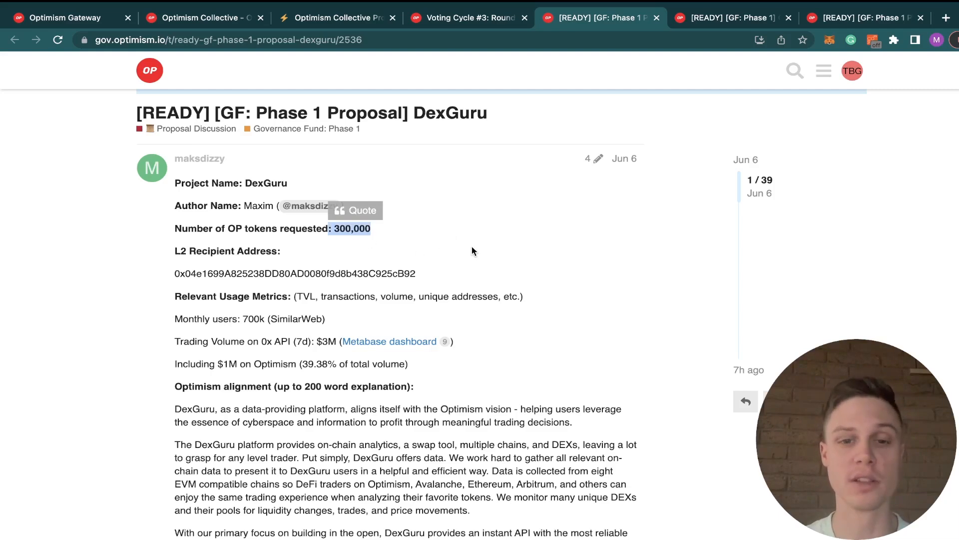
Read DexGuru's distribution plan of 100% GuruDAO community grants over 6–12 months
scroll(down, 3)
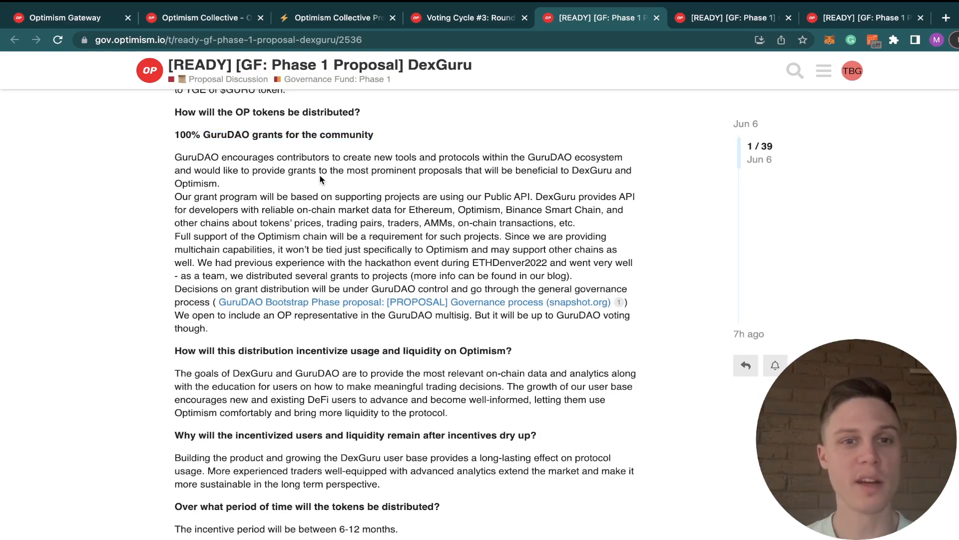
mouse_move(347, 182)
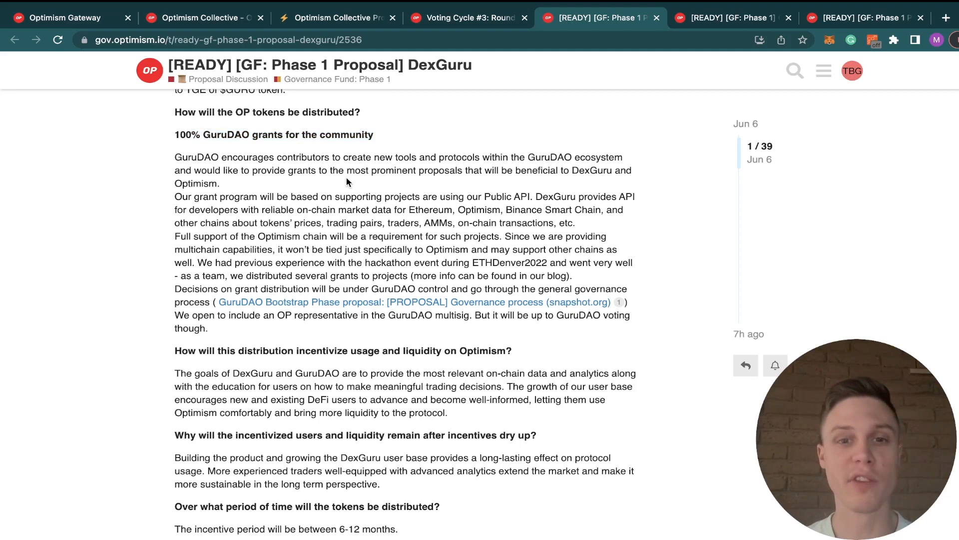
mouse_move(531, 195)
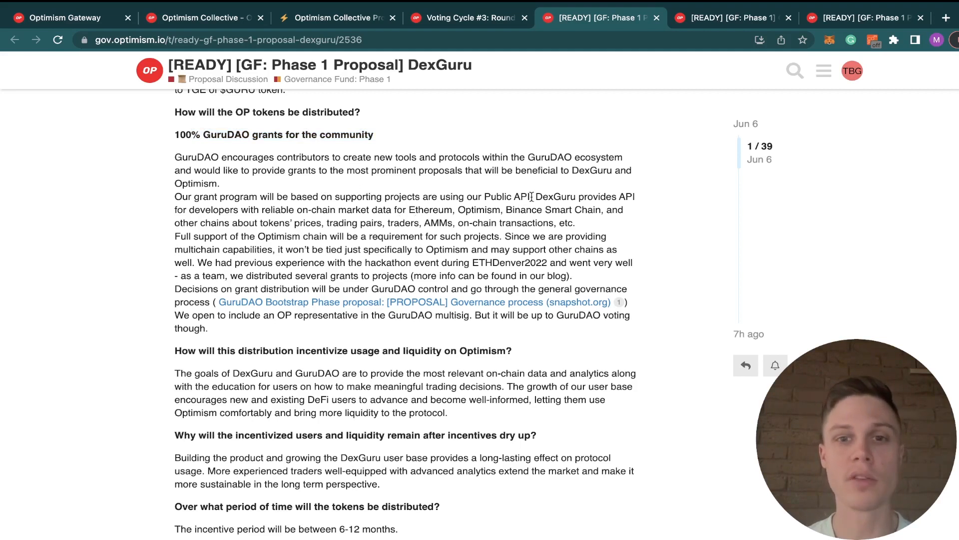
mouse_move(435, 206)
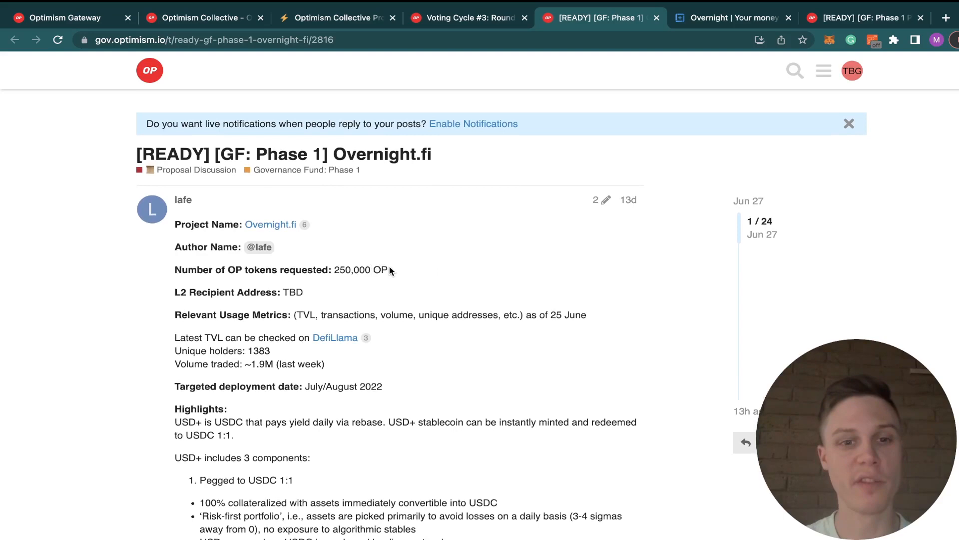
mouse_move(333, 280)
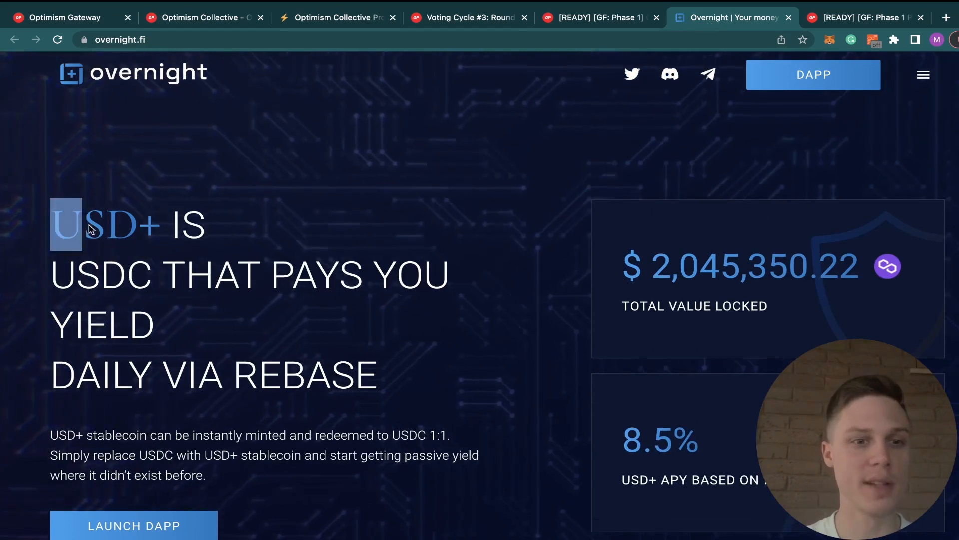
scroll(down, 3)
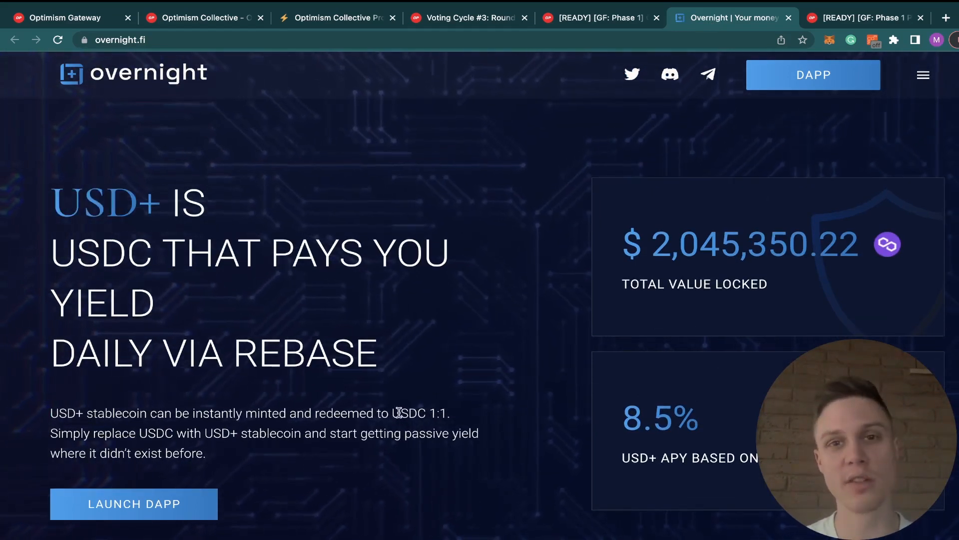
scroll(down, 3)
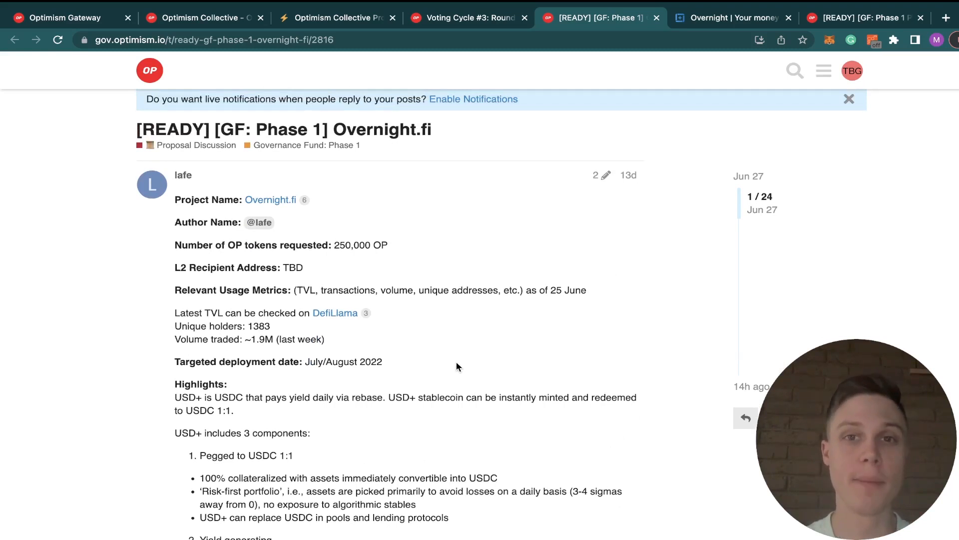
mouse_move(456, 320)
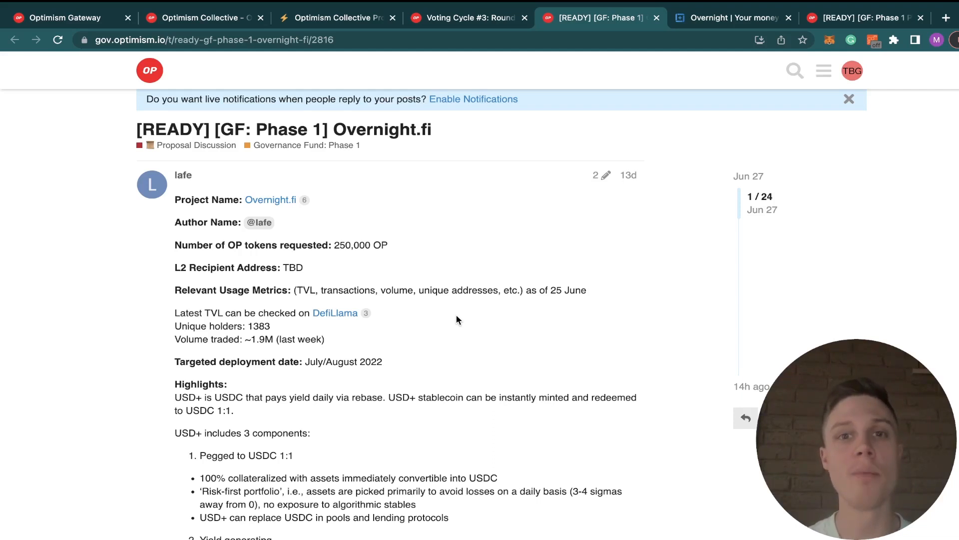
mouse_move(392, 263)
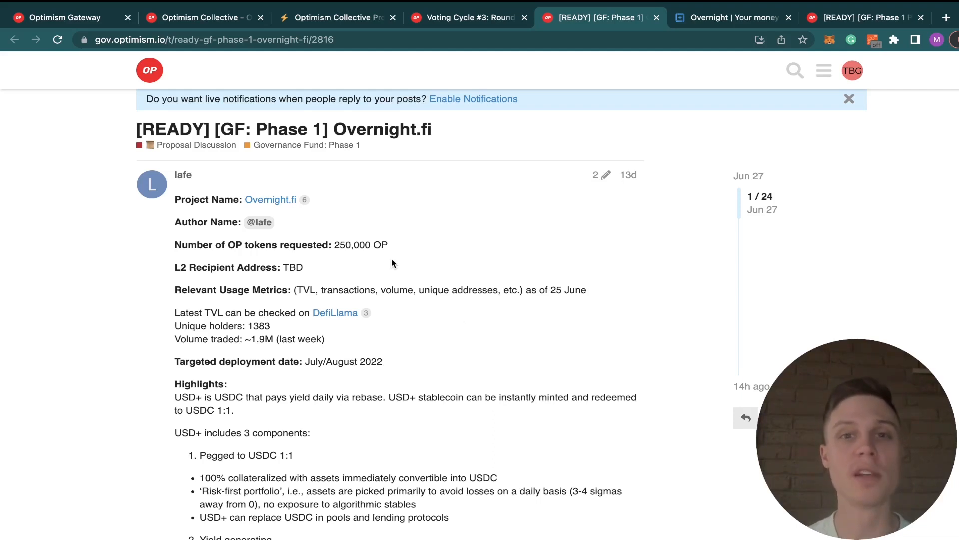
scroll(down, 3)
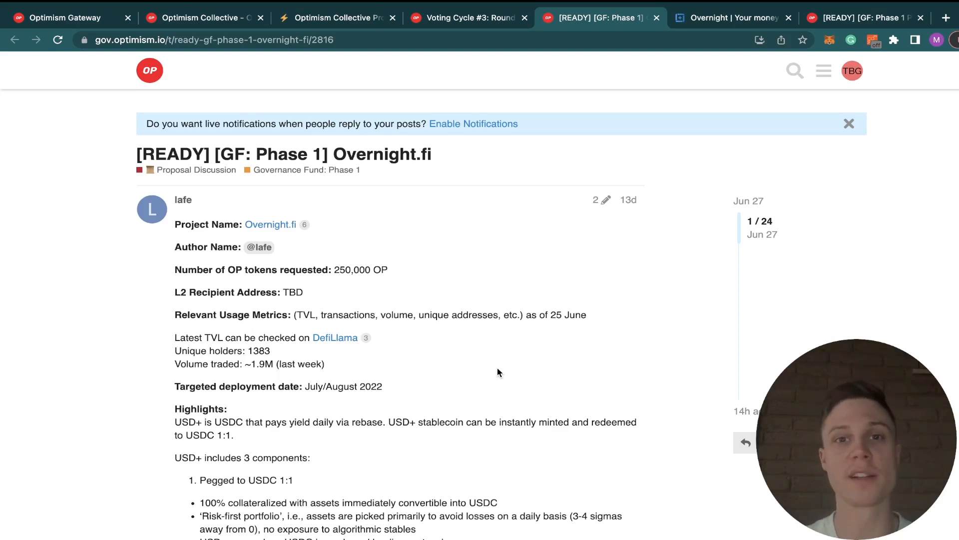
mouse_move(554, 329)
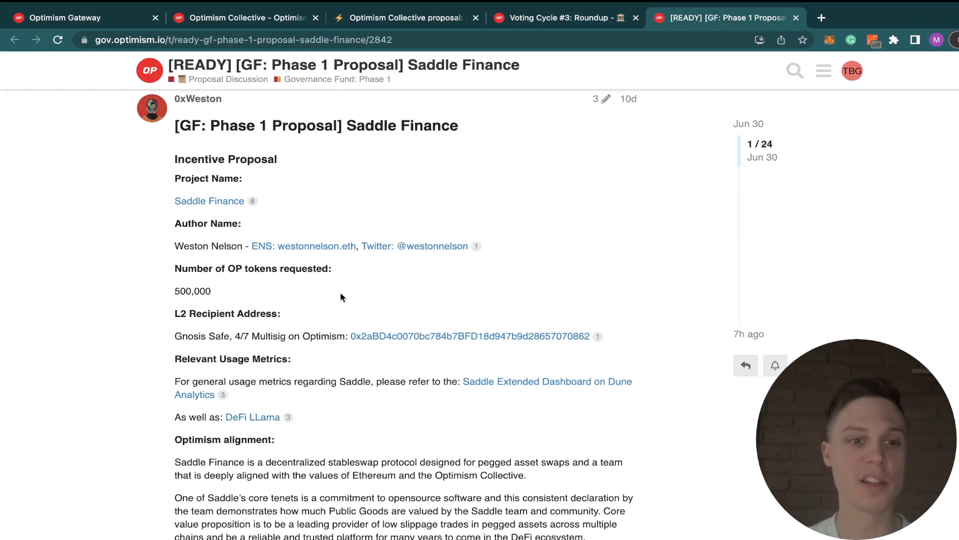
Bring up the Saddle site, then review Saddle Finance's 15/15/30/40% liquidity pool distribution plan
double_click(192, 290)
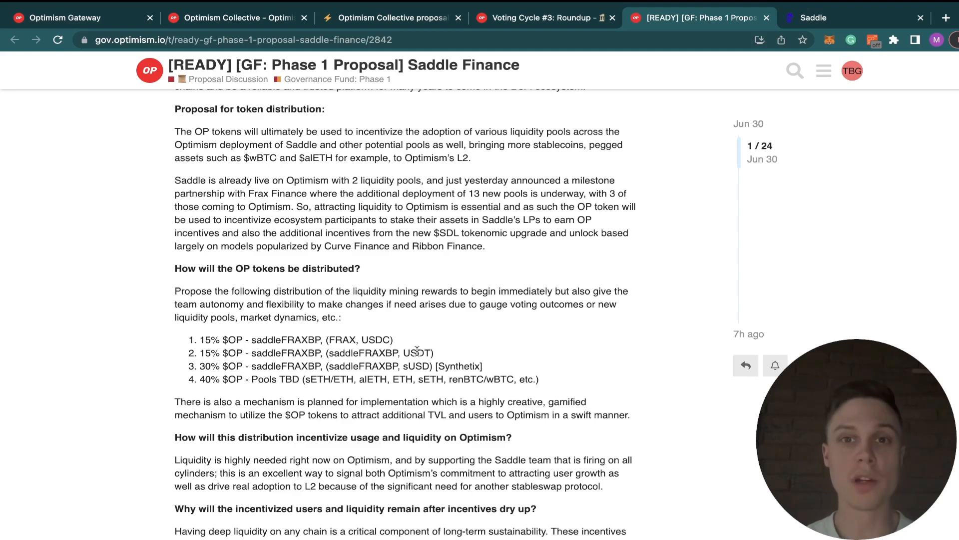
mouse_move(547, 380)
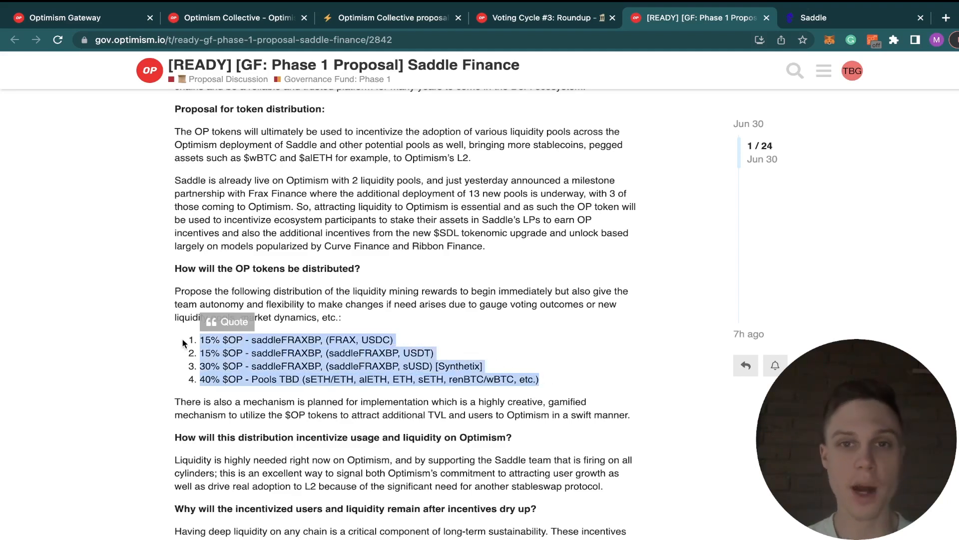
scroll(up, 3)
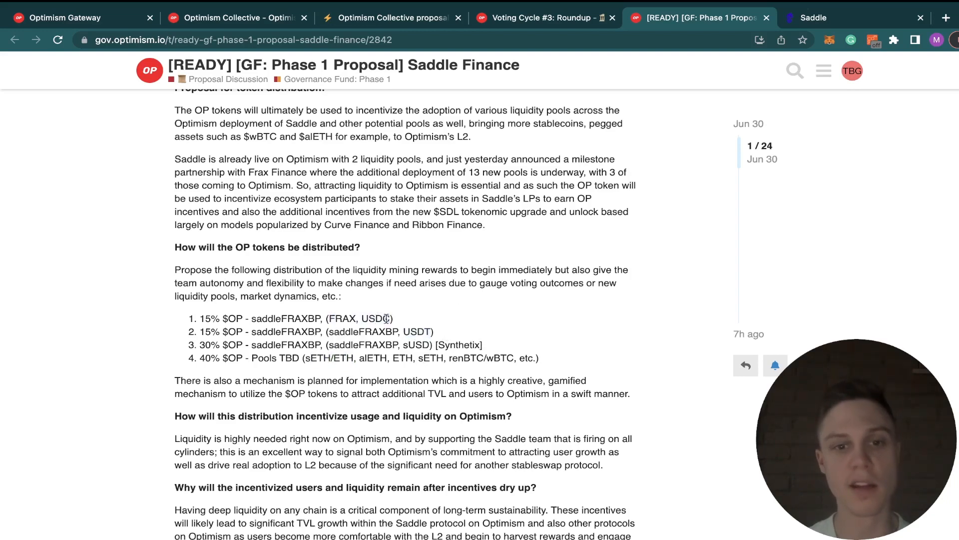
scroll(up, 3)
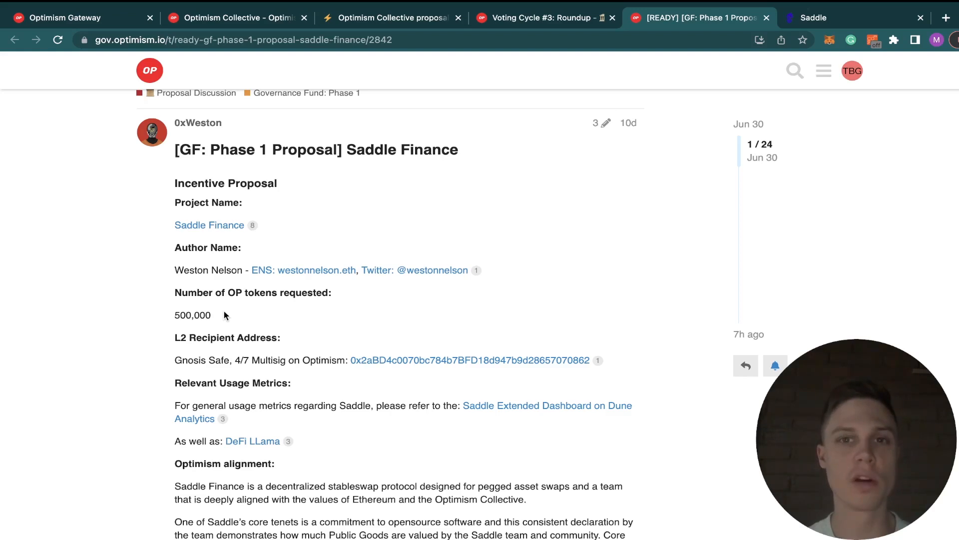
scroll(down, 3)
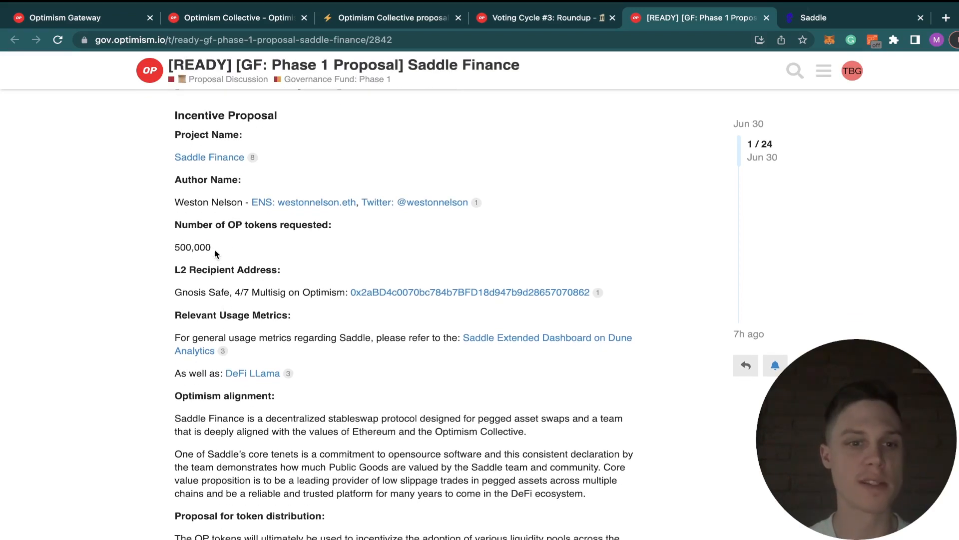